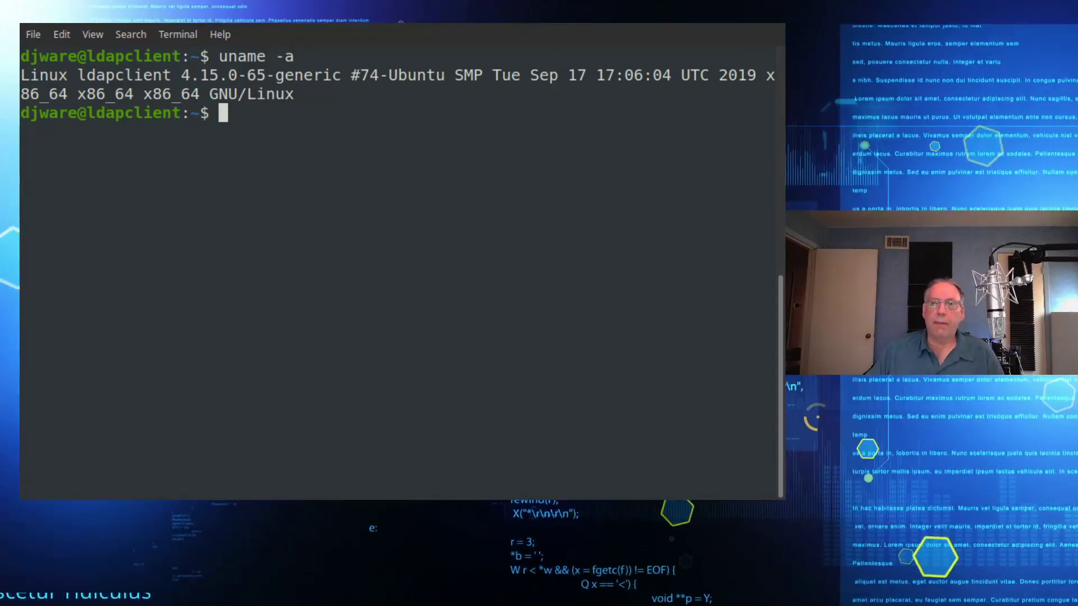
mouse_move(297, 303)
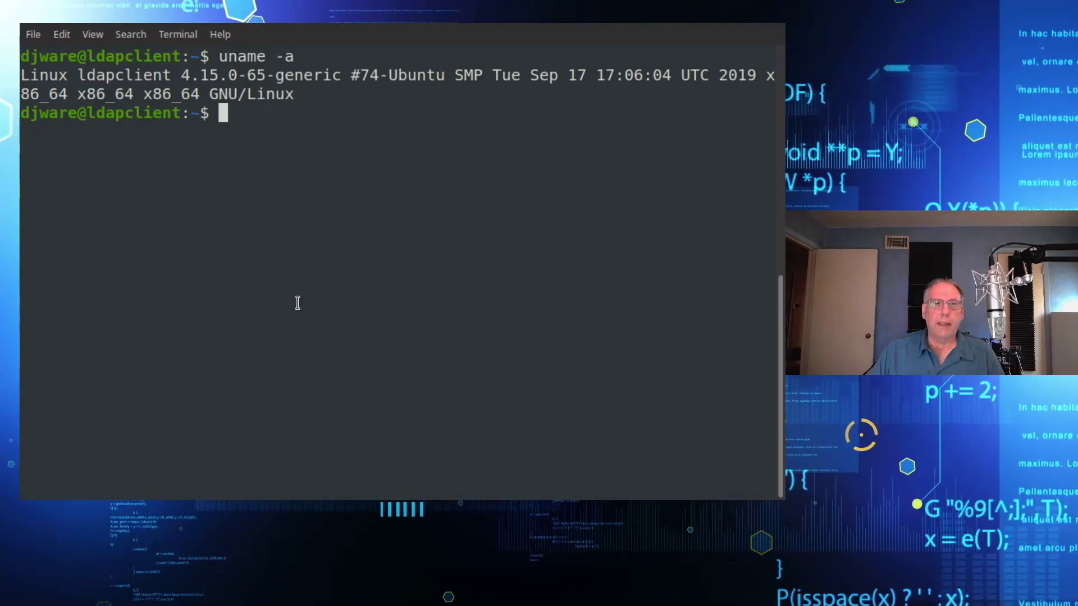
Display /etc/hostname, fixing the 'hostsname' typo, to confirm the name ldapclient.
type("more /etc/host")
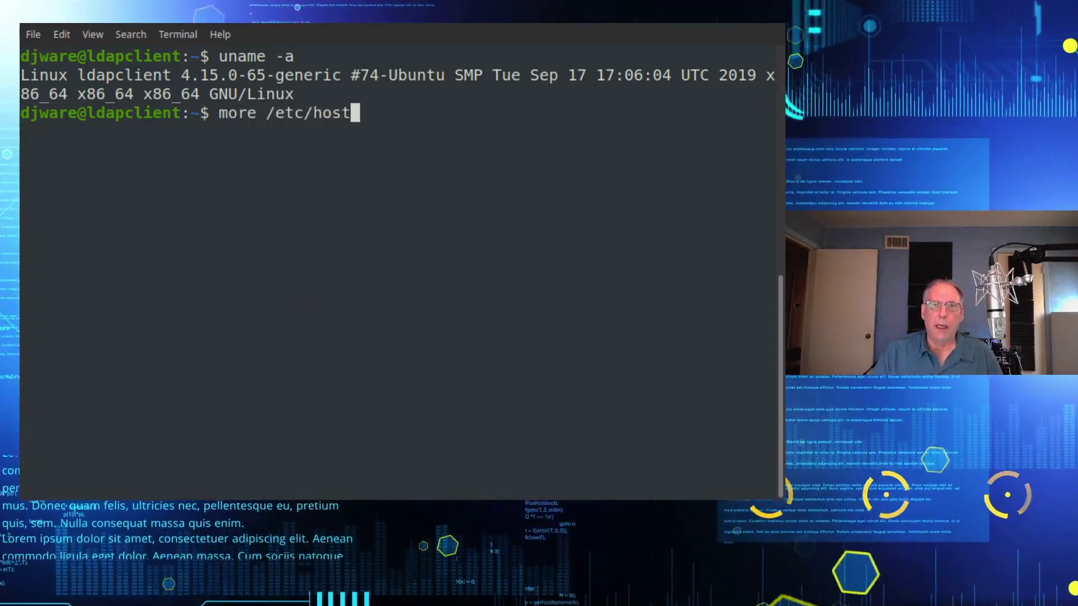
key("Return")
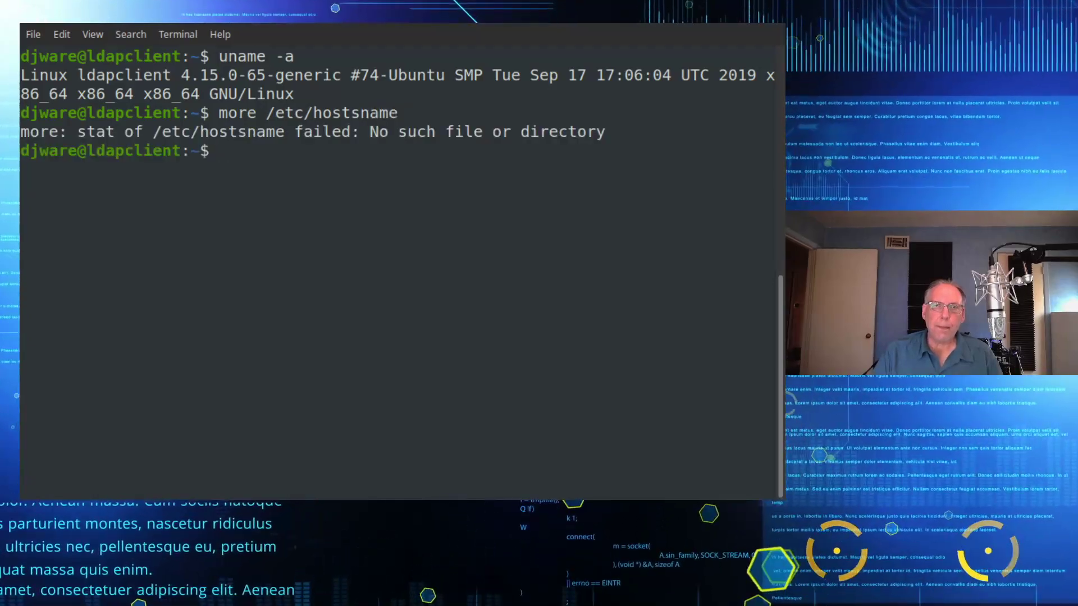
type("more /etc/hostname")
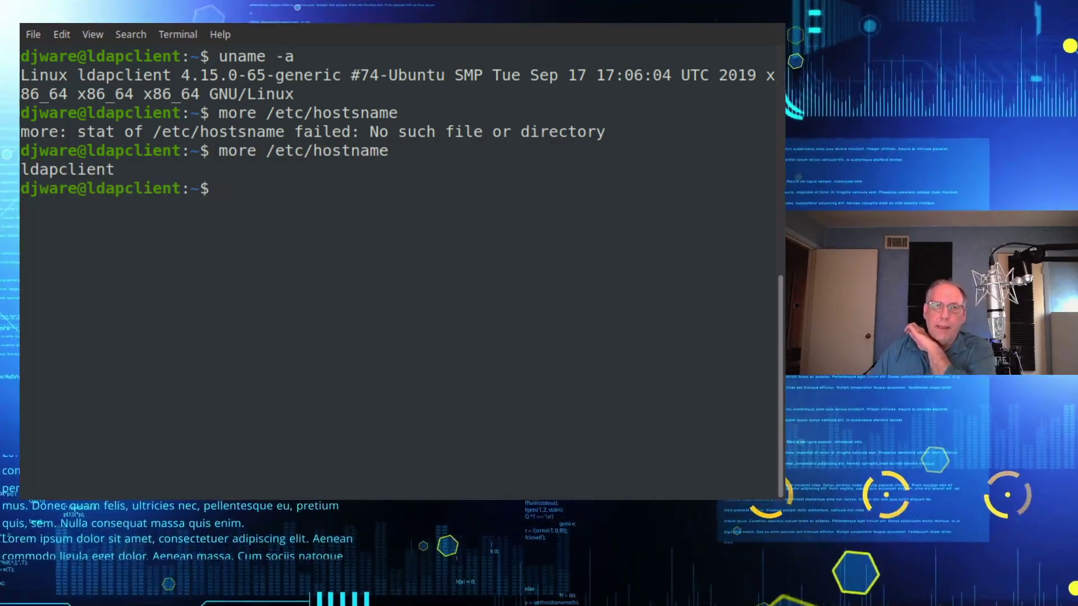
type("more /etc/hostsname")
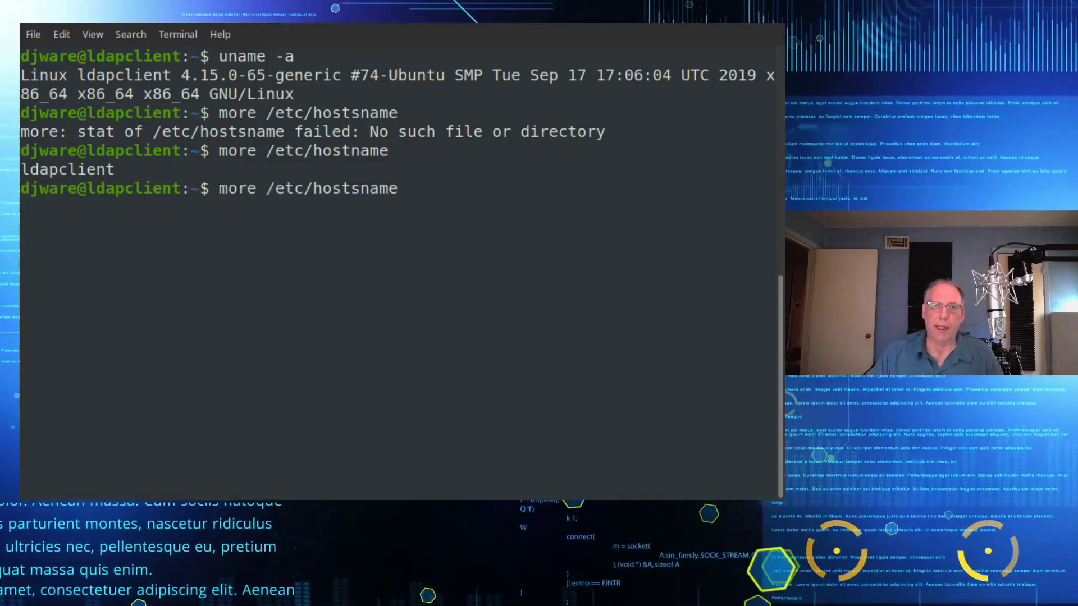
Type the command to open /etc/hostname in vi, correcting the mistyped path.
type("v")
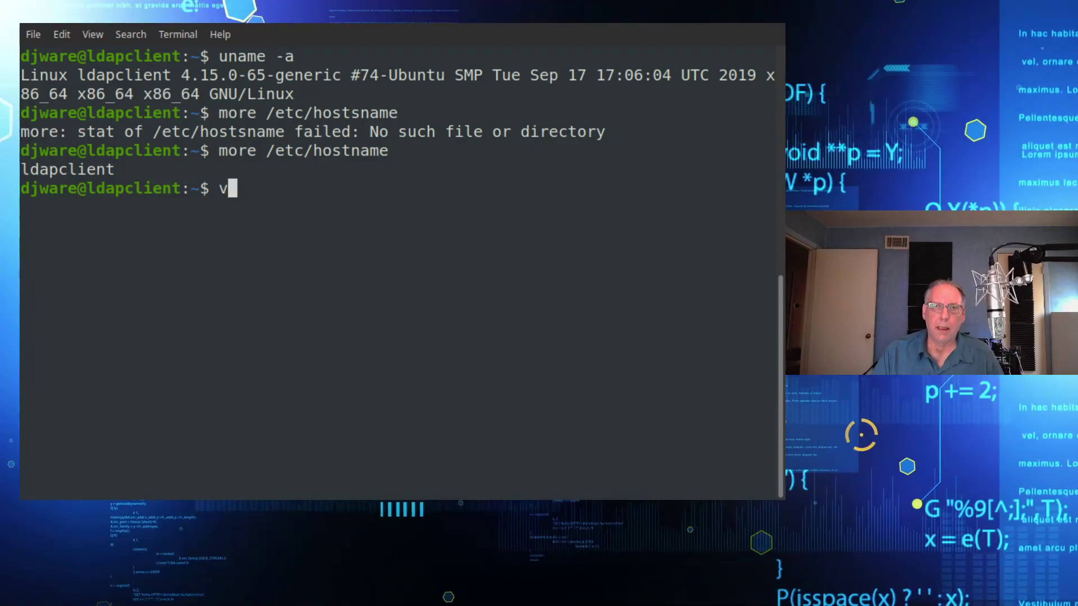
type("i /etc/jps")
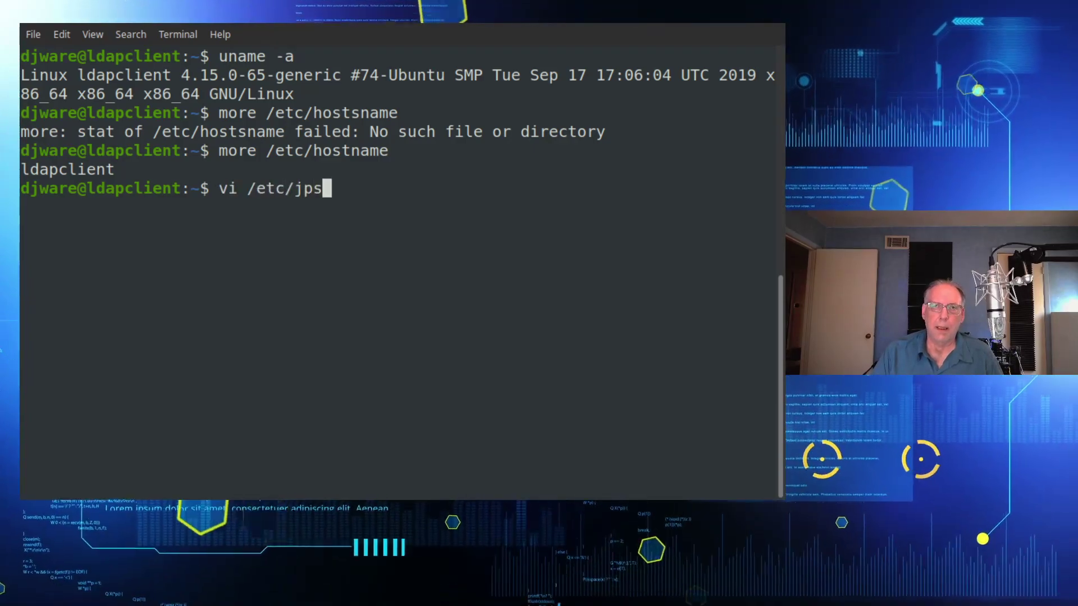
key("Backspace")
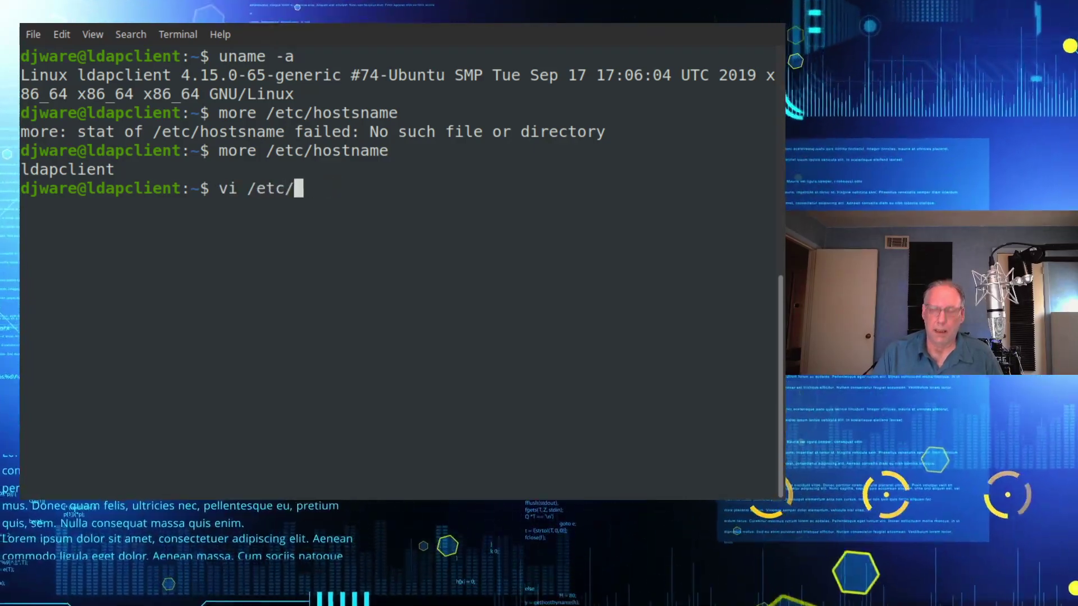
type("host")
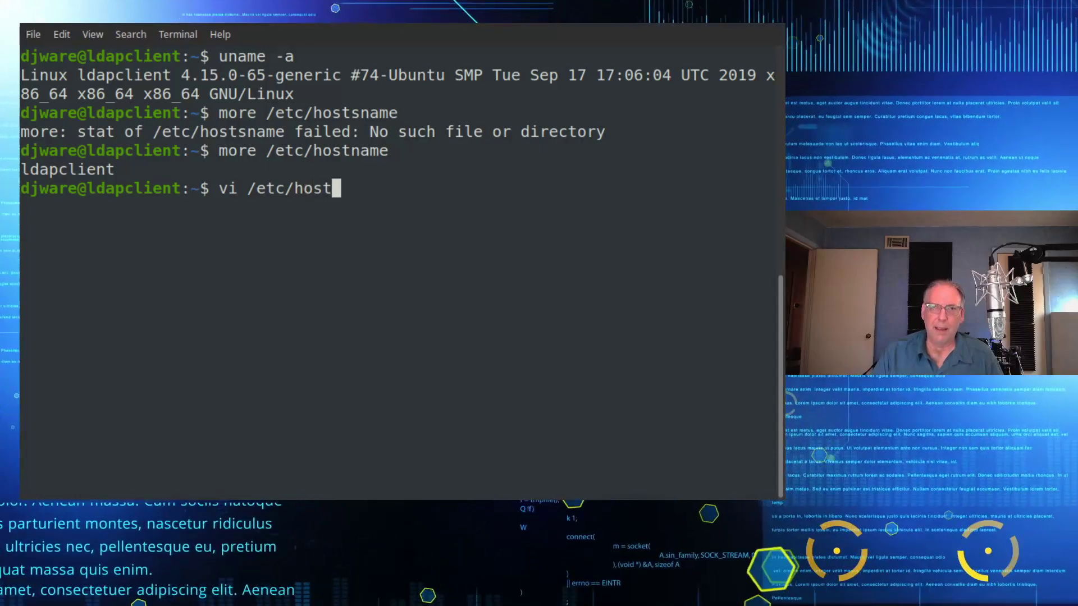
type("name")
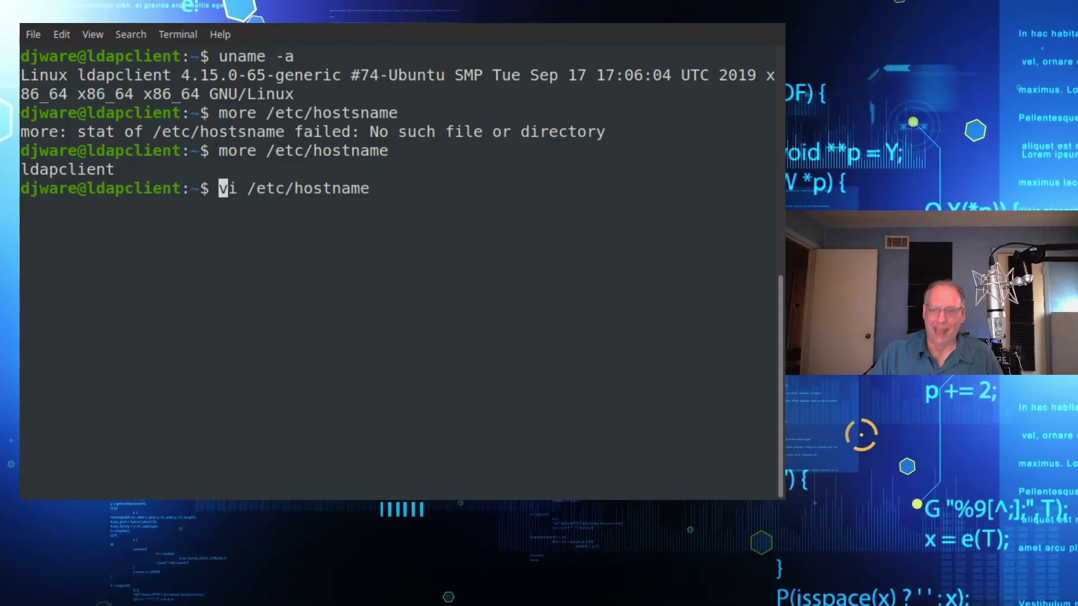
Append .macknife.info to the hostname in vi and save with :wq.
key("Return")
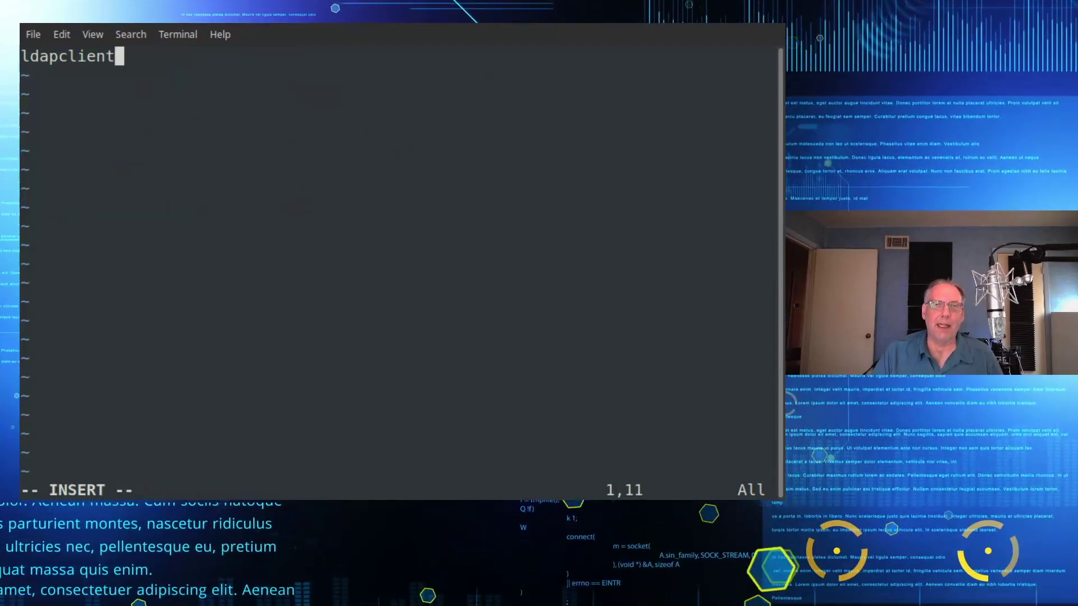
type(".macknife.info")
left_click(398, 490)
type(":wq")
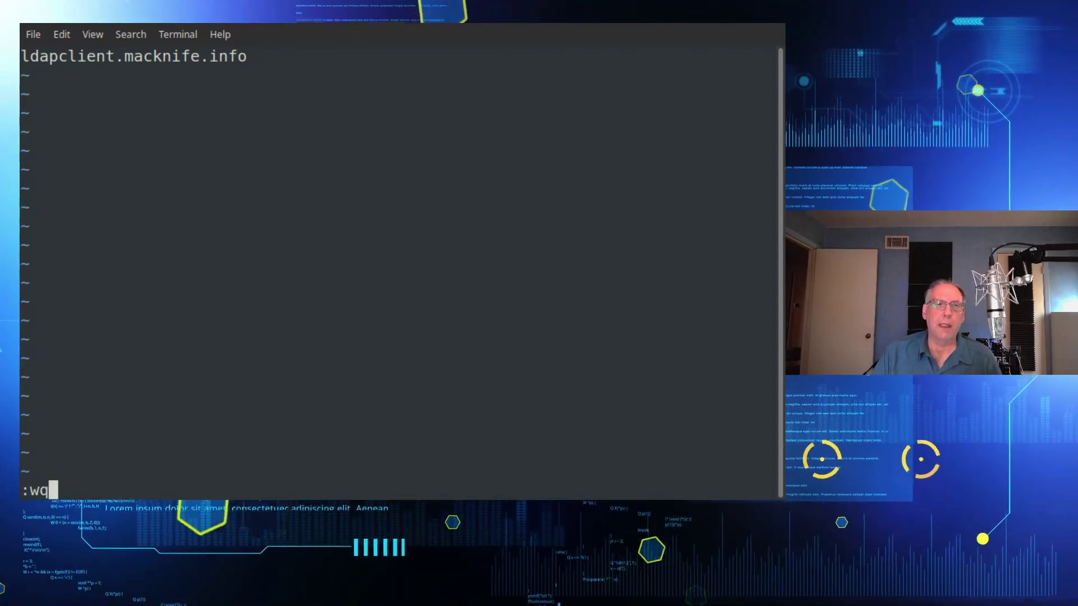
key("Return")
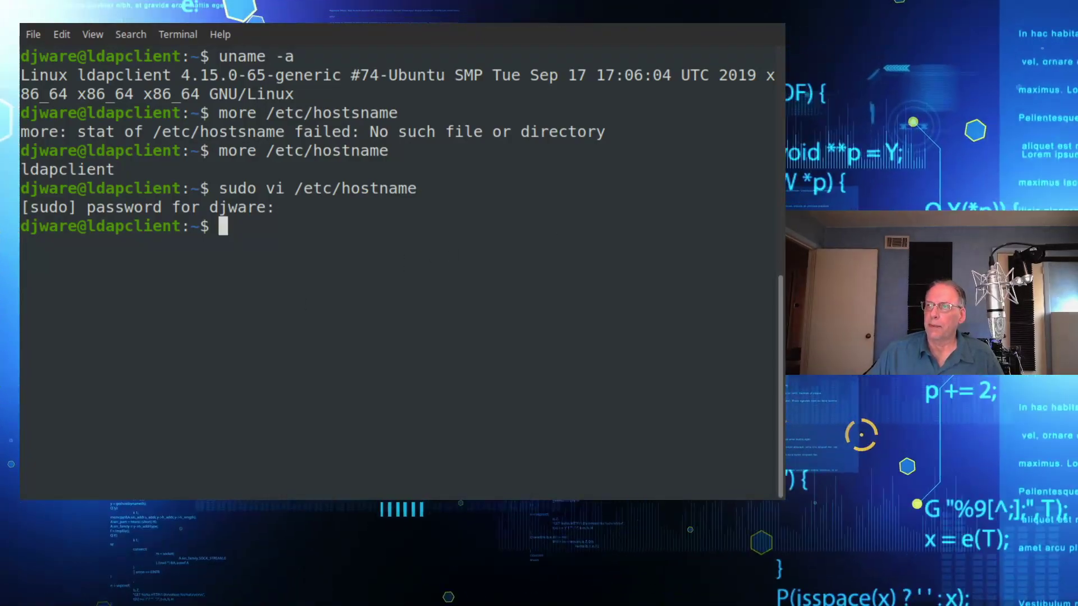
Run sudo apt install libnss-ldapd and answer y to proceed.
type("s")
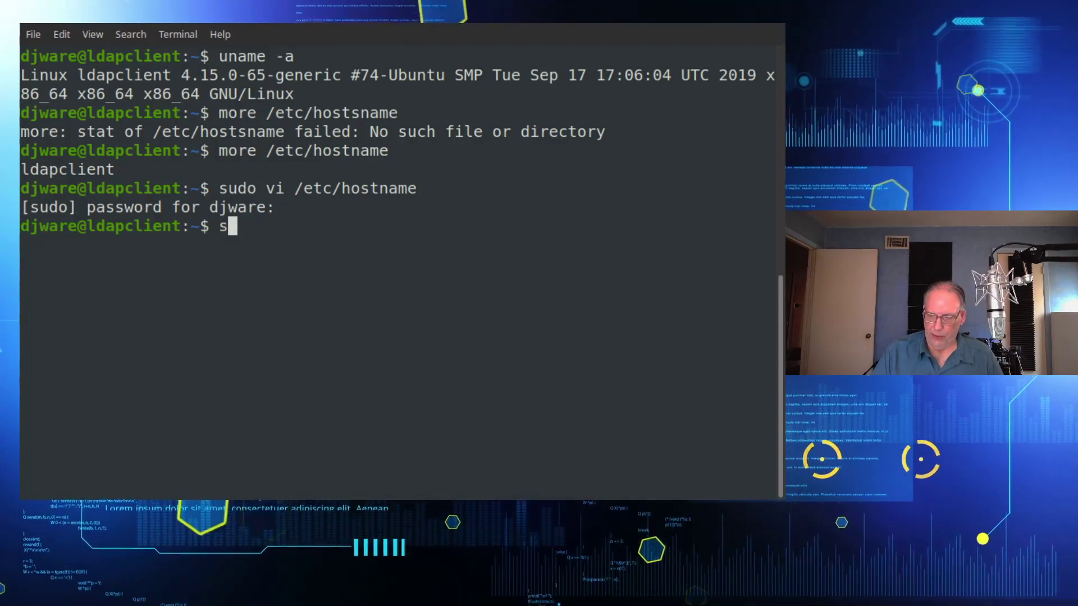
type("udo apt")
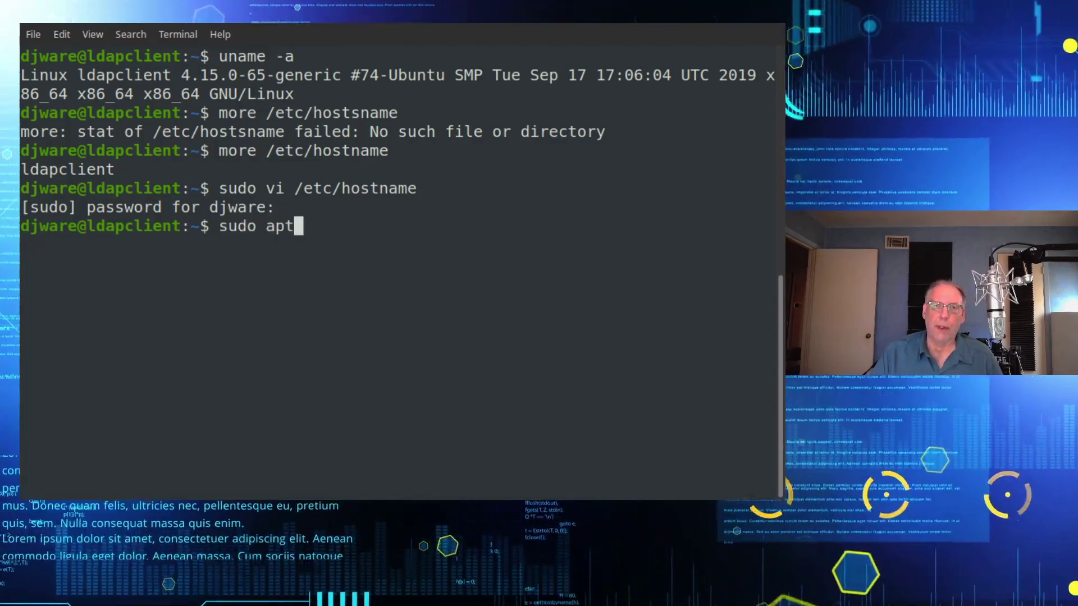
type("ins")
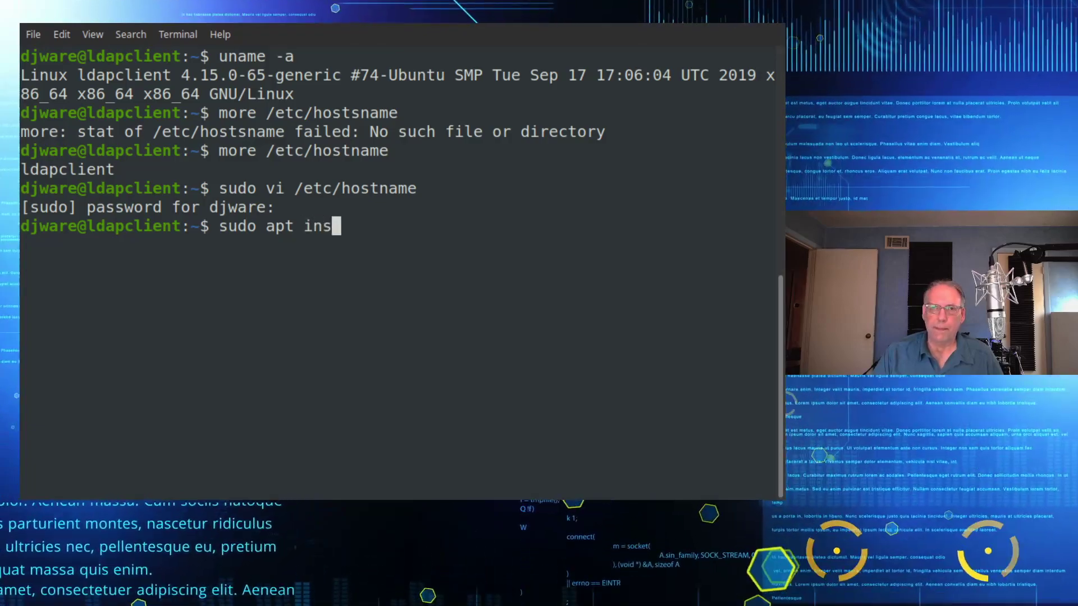
type("tall libns")
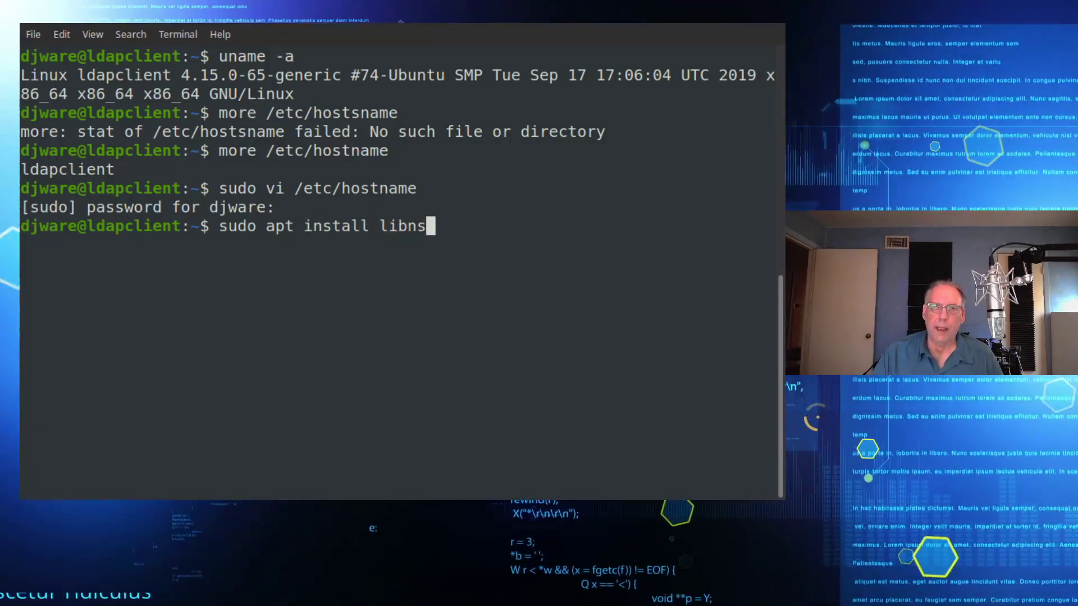
type("s-ldapd")
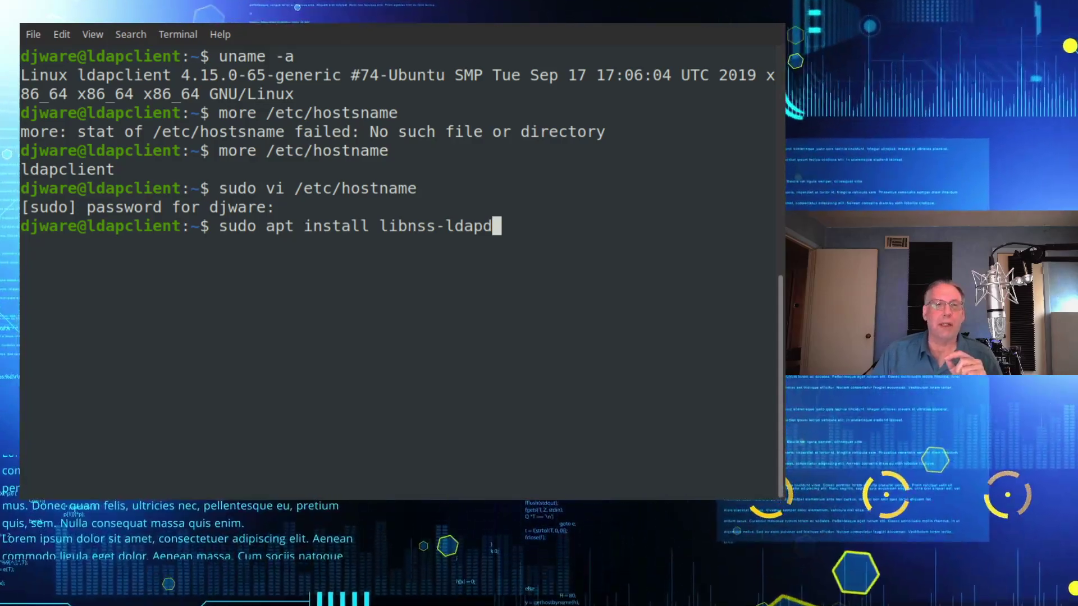
key("Return")
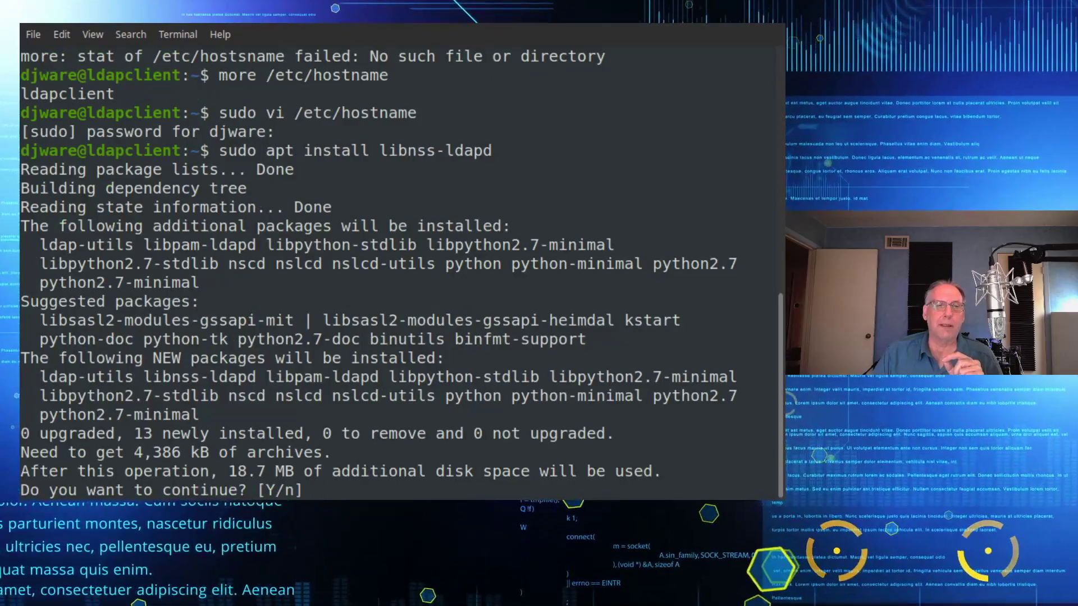
type("y")
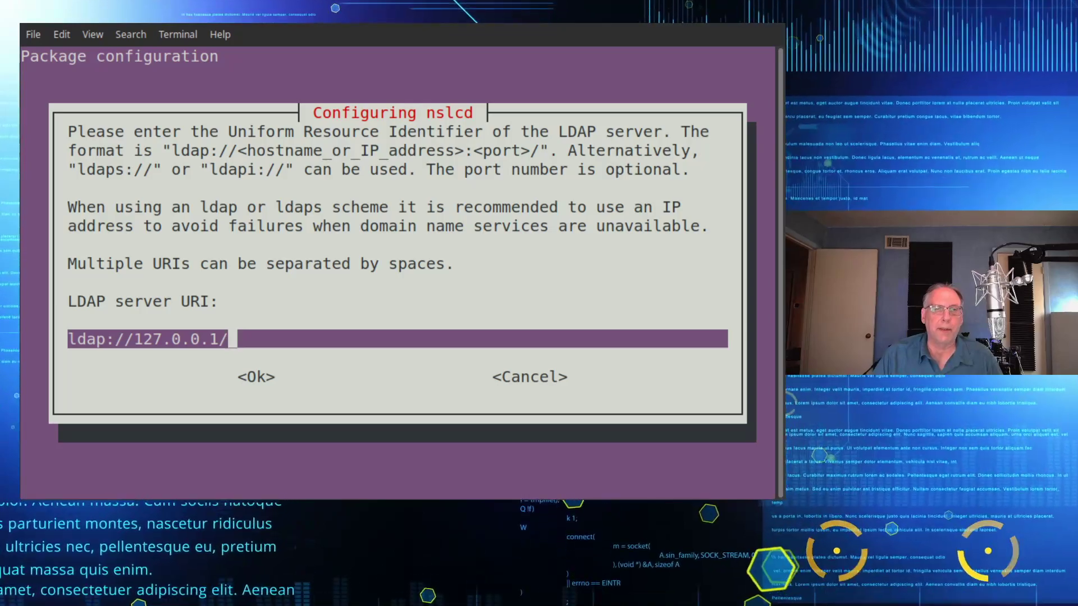
Replace the default 127.0.0.1 server URI with ldap://node5.macknife.info/ and confirm.
key("BackSpace")
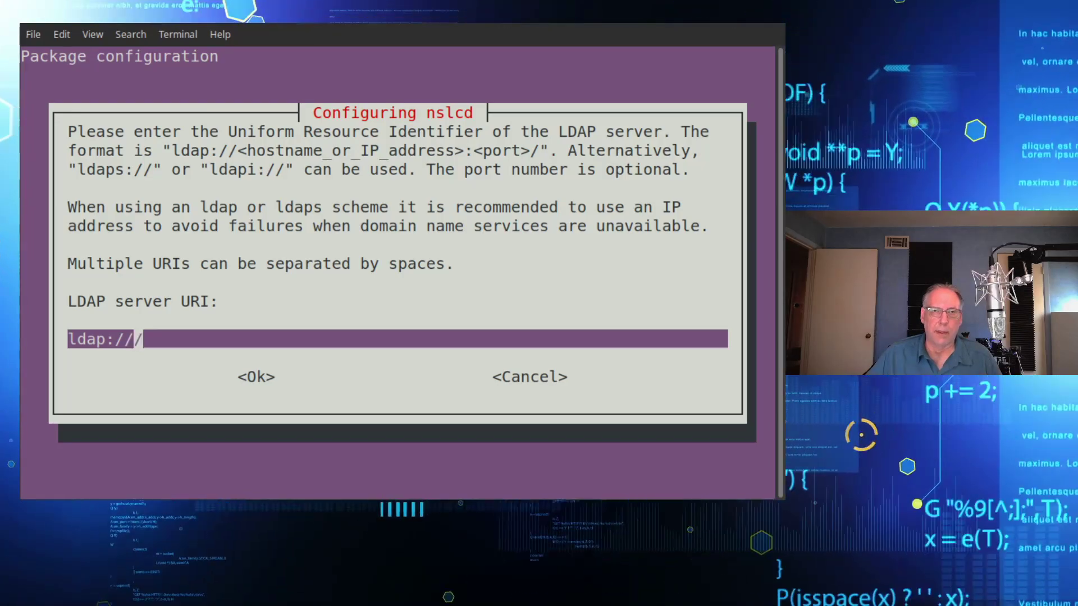
type("node")
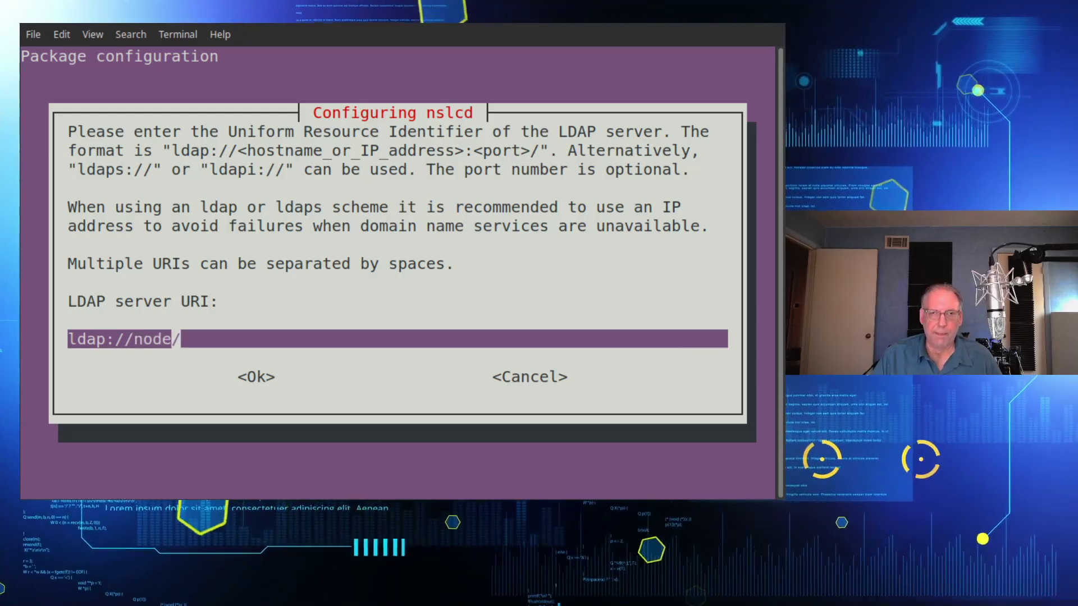
type("5.macknife.info")
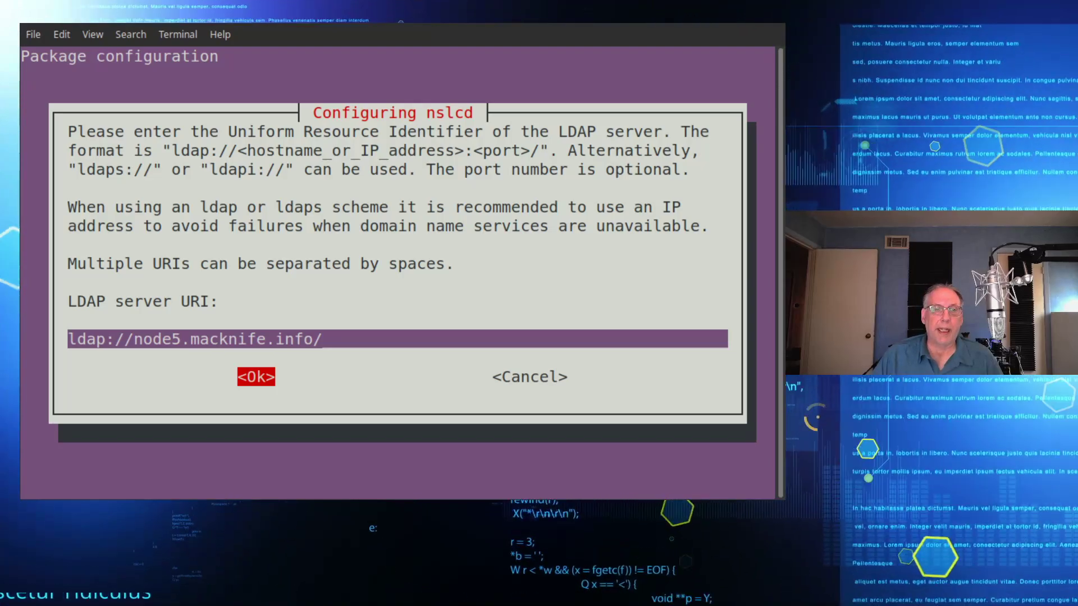
left_click(255, 377)
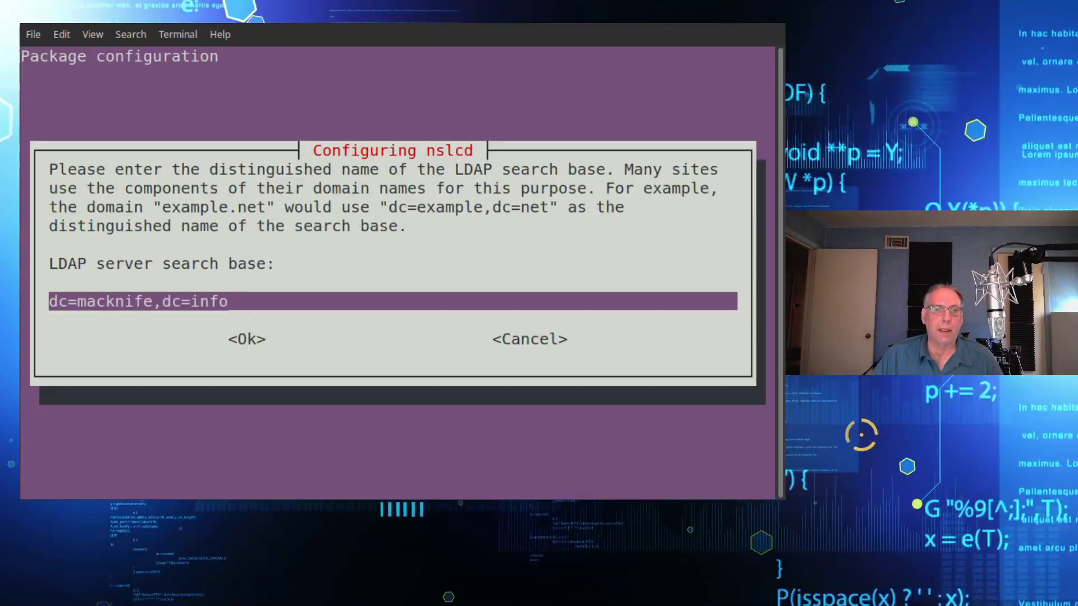
Keep dc=macknife,dc=info as the search base and confirm.
left_click(246, 339)
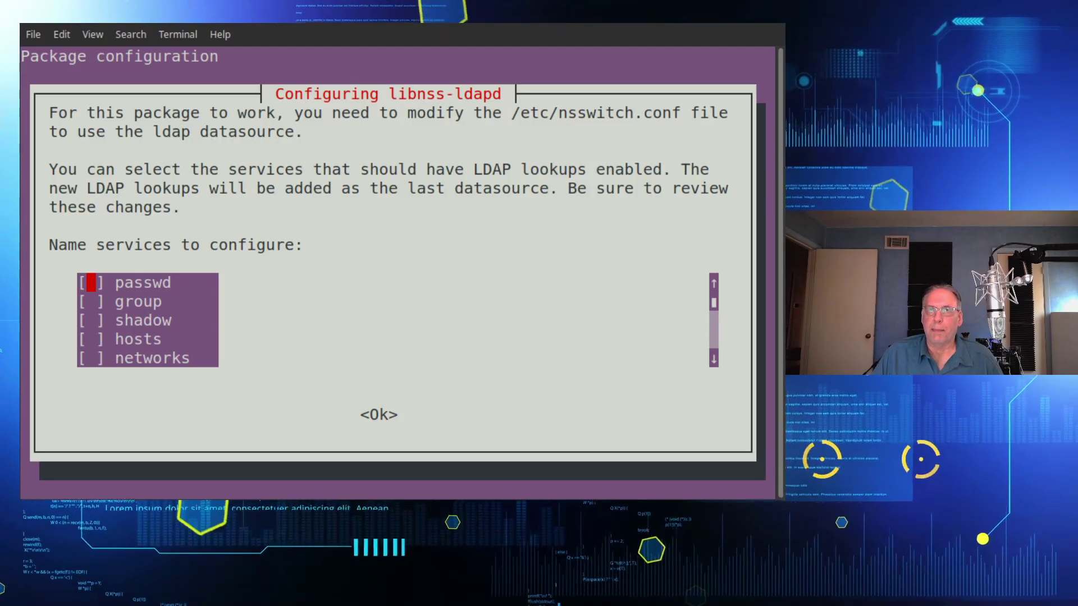
Tick passwd, group and shadow for LDAP lookups and confirm.
key("space")
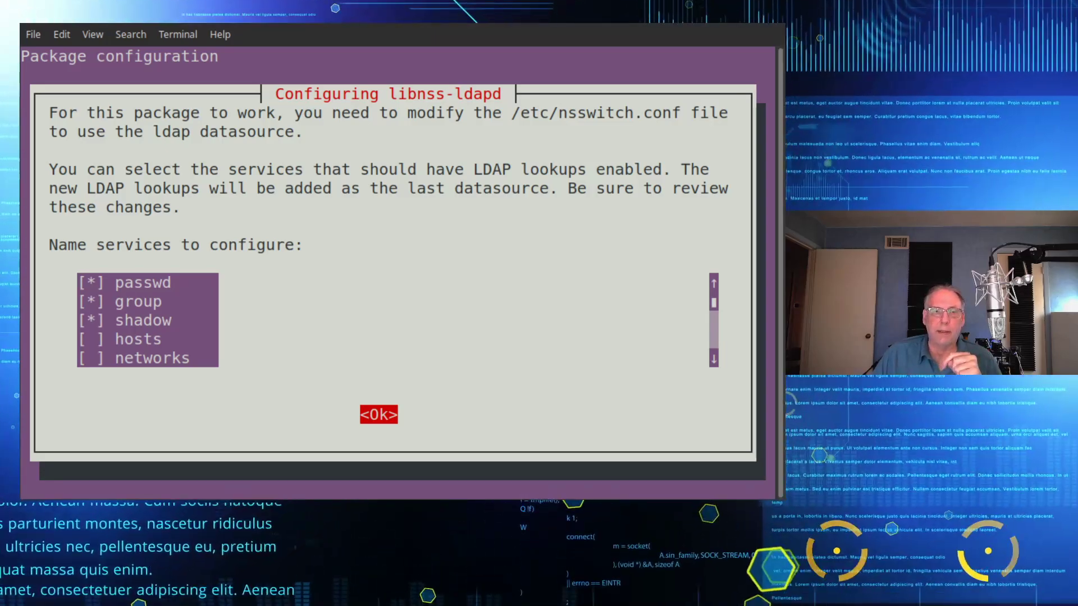
left_click(378, 415)
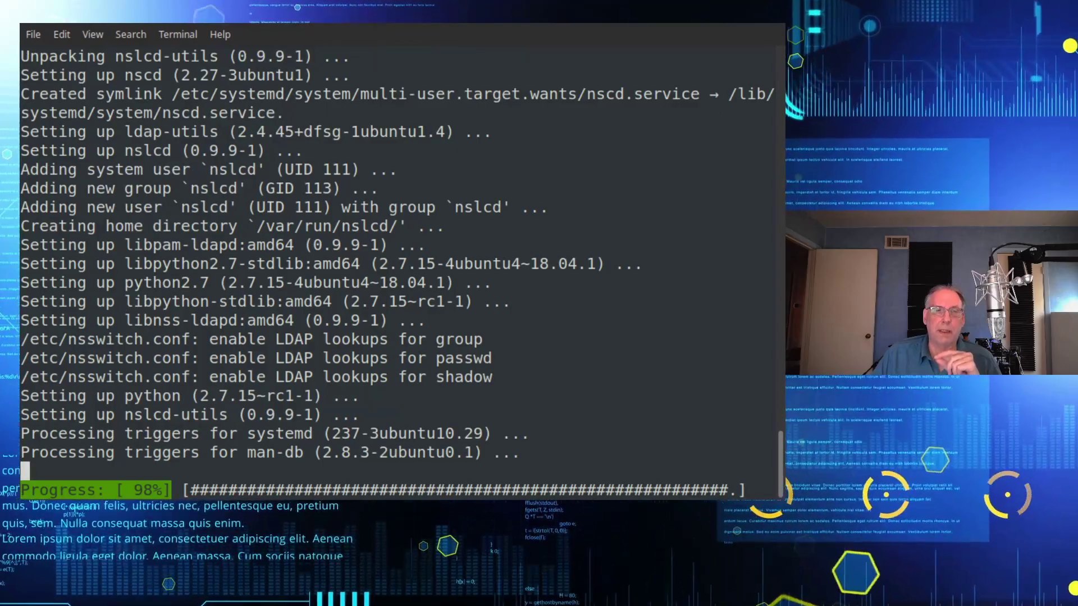
Scroll the apt output while nslcd, libnss-ldapd and libpam-ldapd finish setting up.
scroll("down", 3)
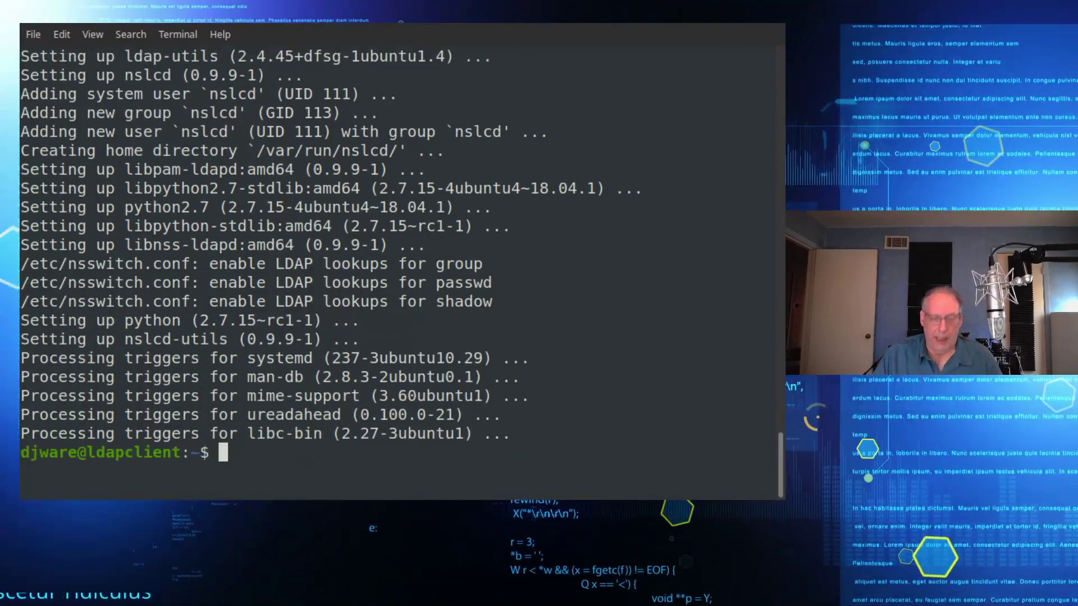
Run sudo more /etc/nslcd.conf to view the LDAP URI and search base.
type("sudo")
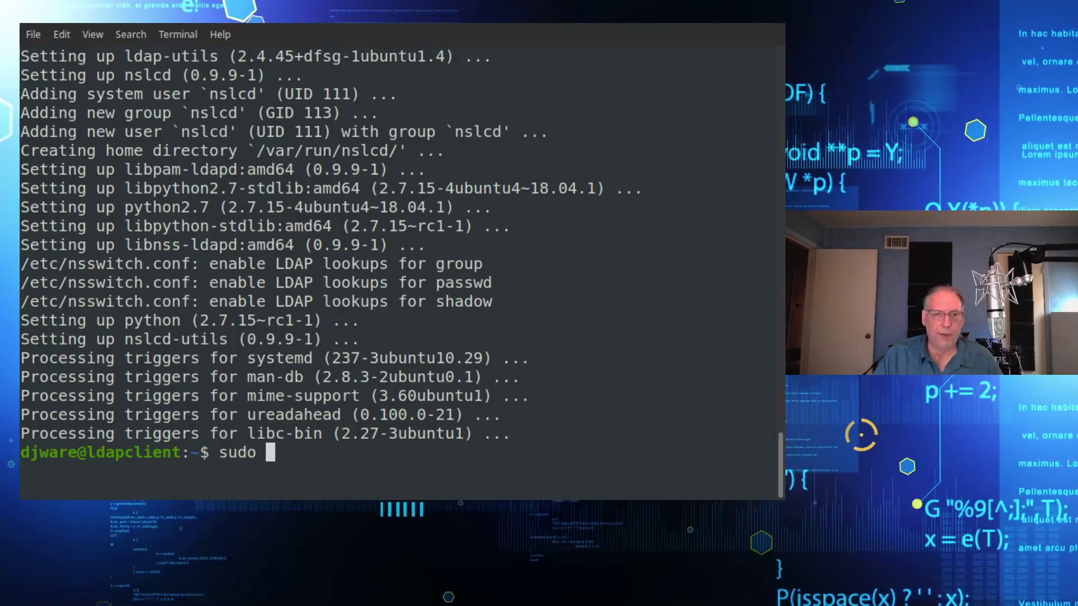
type("more")
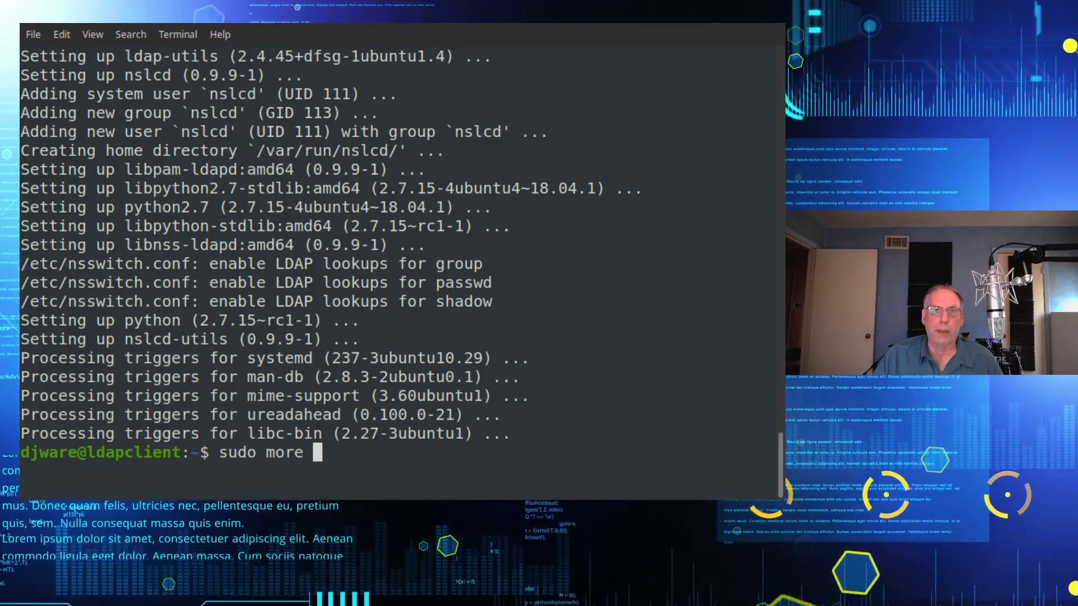
type("/e")
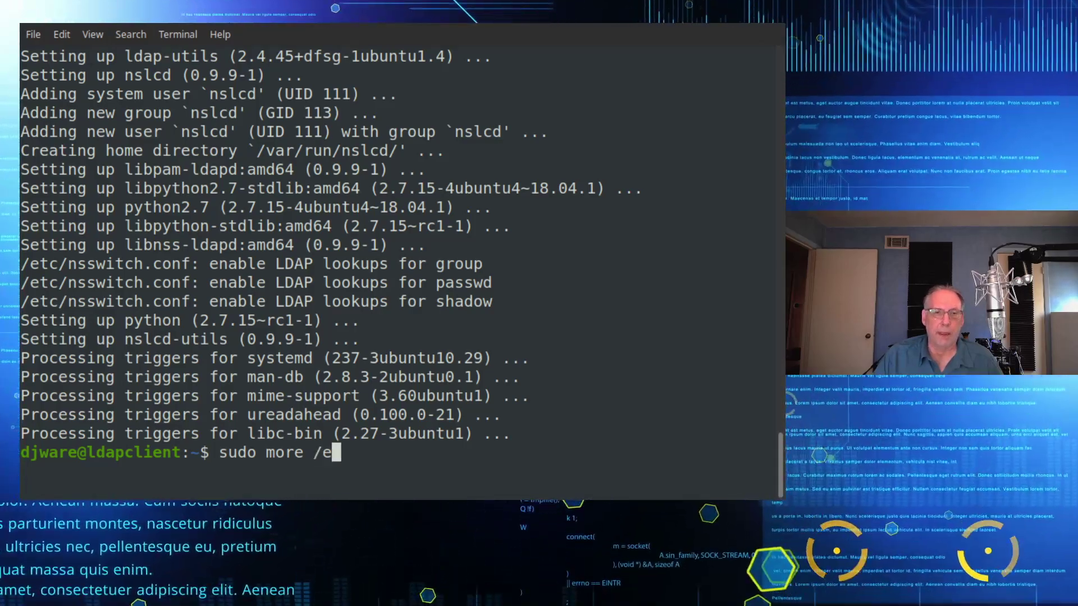
type("tc/nslcd.c")
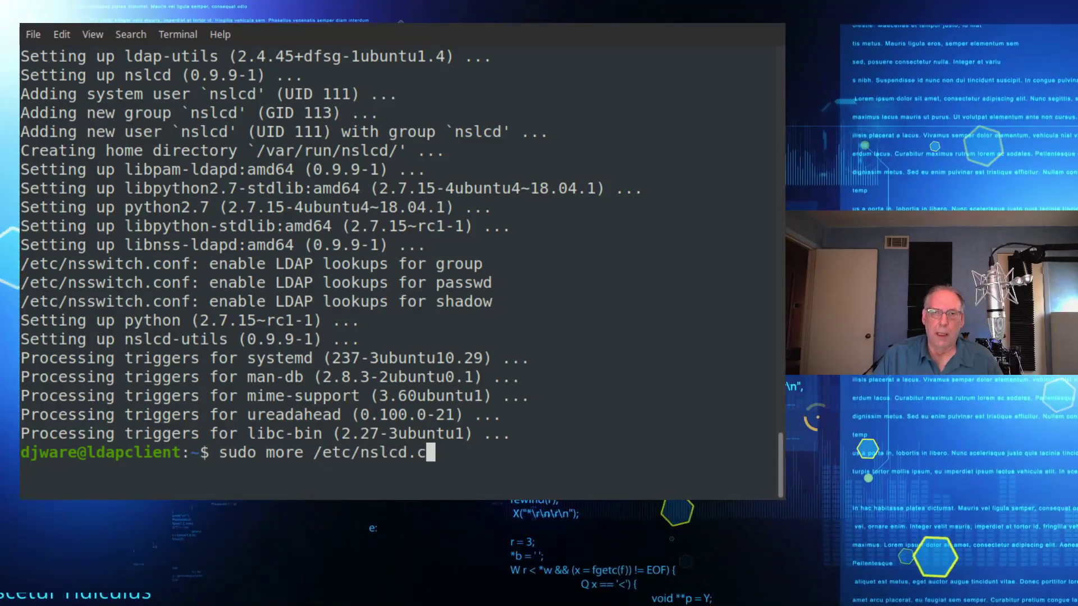
type("onf")
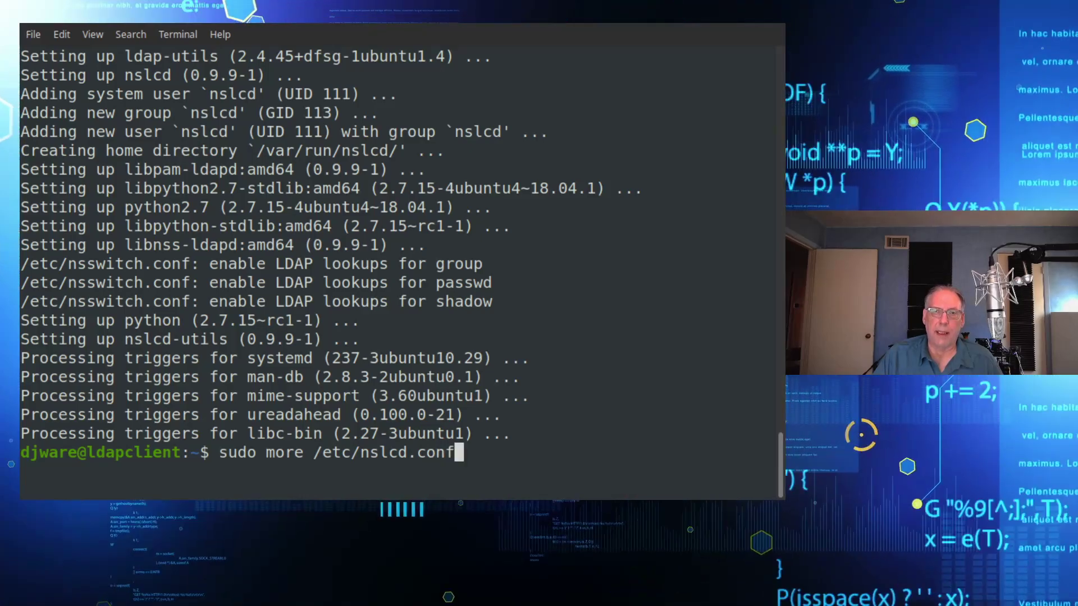
key("Return")
type("sudo v")
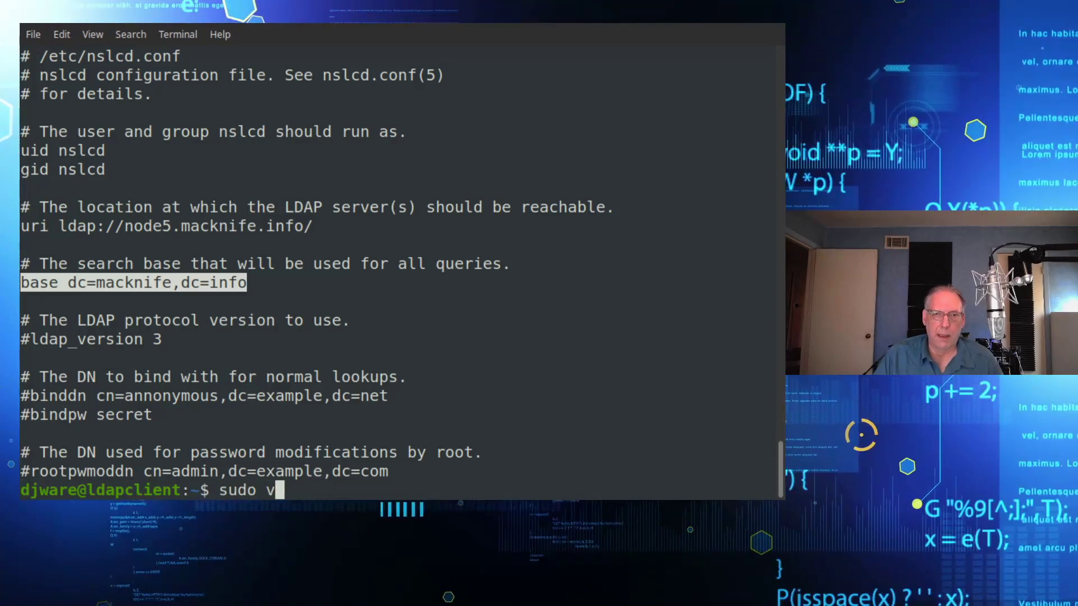
Resolve node5 with nslookup and replace the nslcd.conf uri hostname with node5's IP address.
type("i /etc")
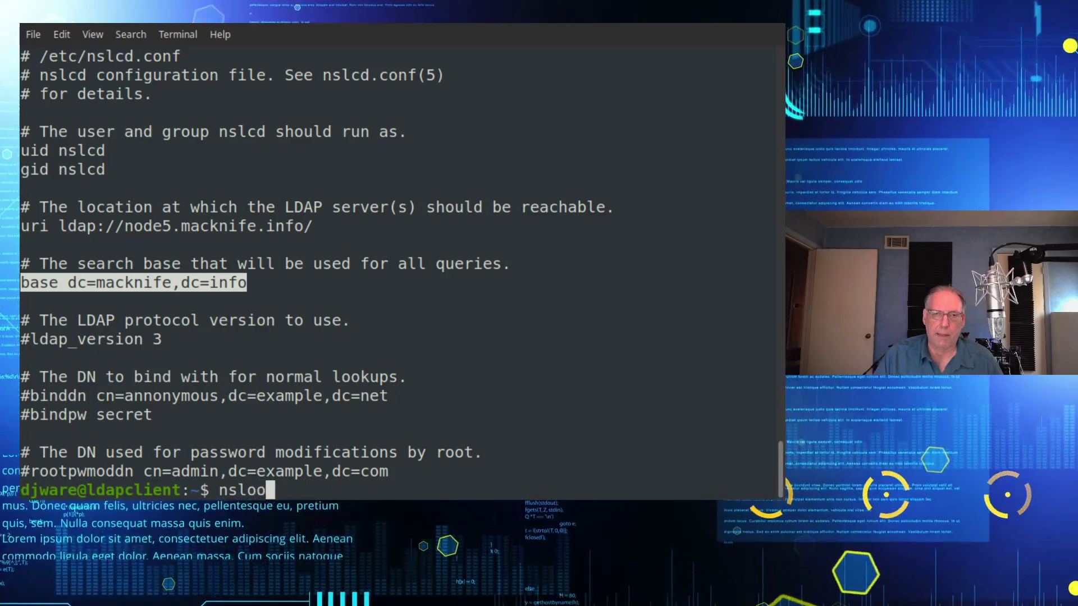
type("kup node5")
key("Return")
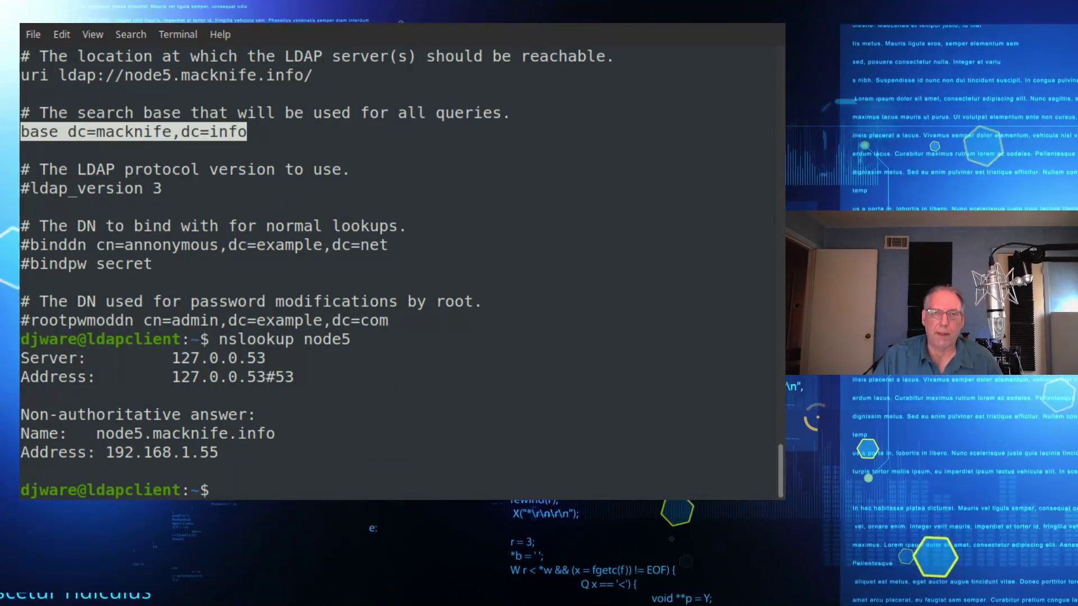
type("sudo vi /etc")
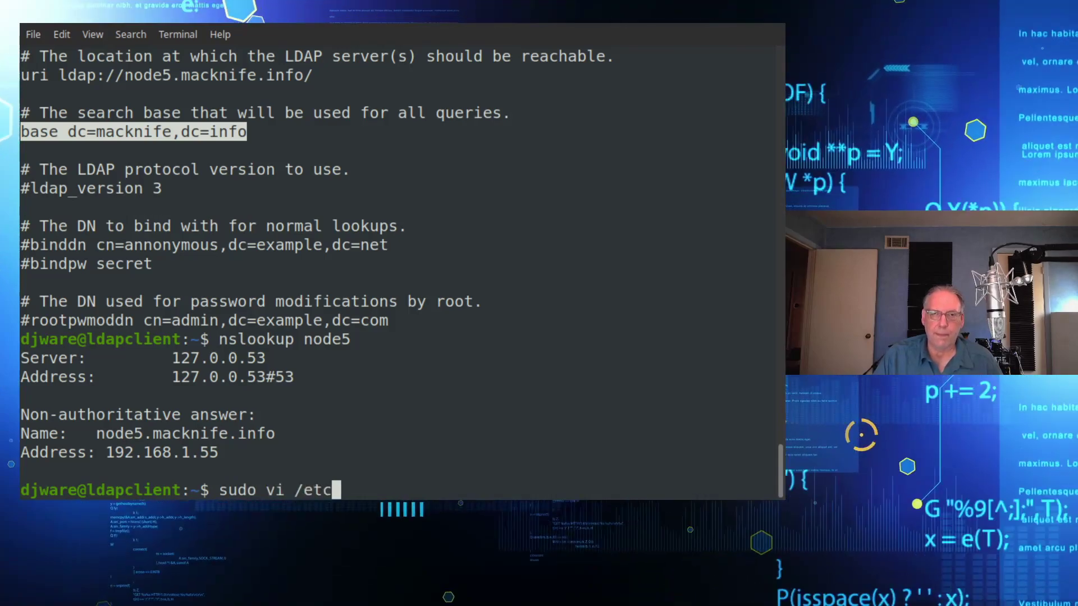
key("Return")
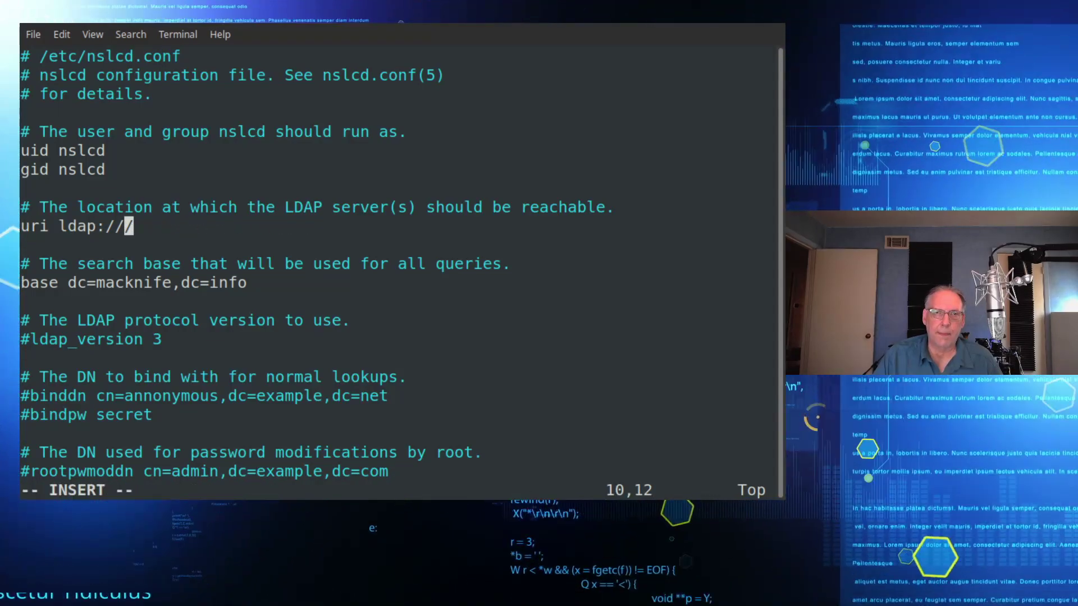
type("192.168")
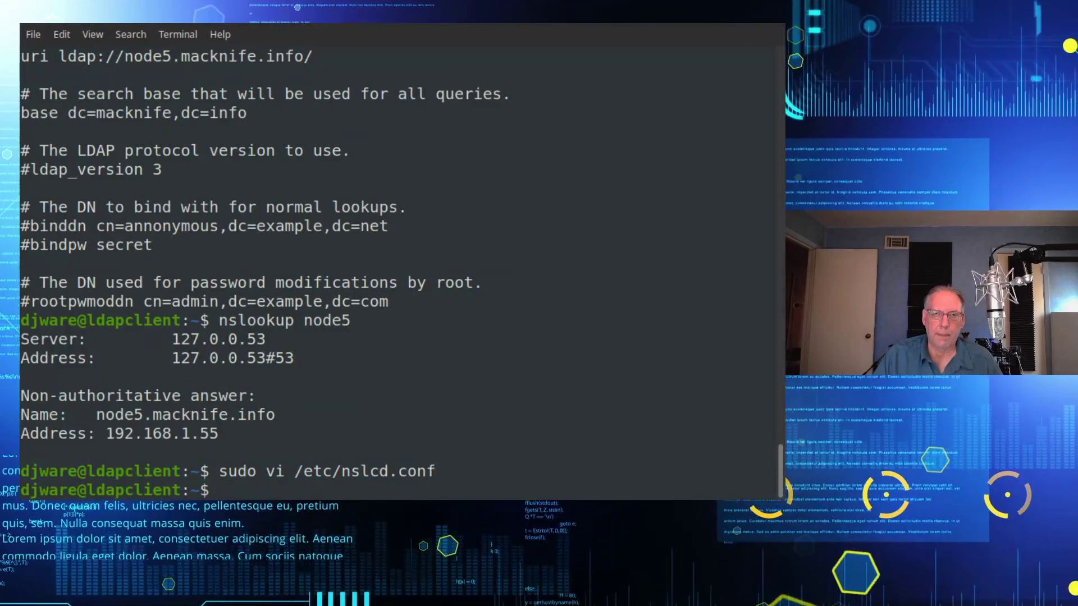
mouse_move(378, 343)
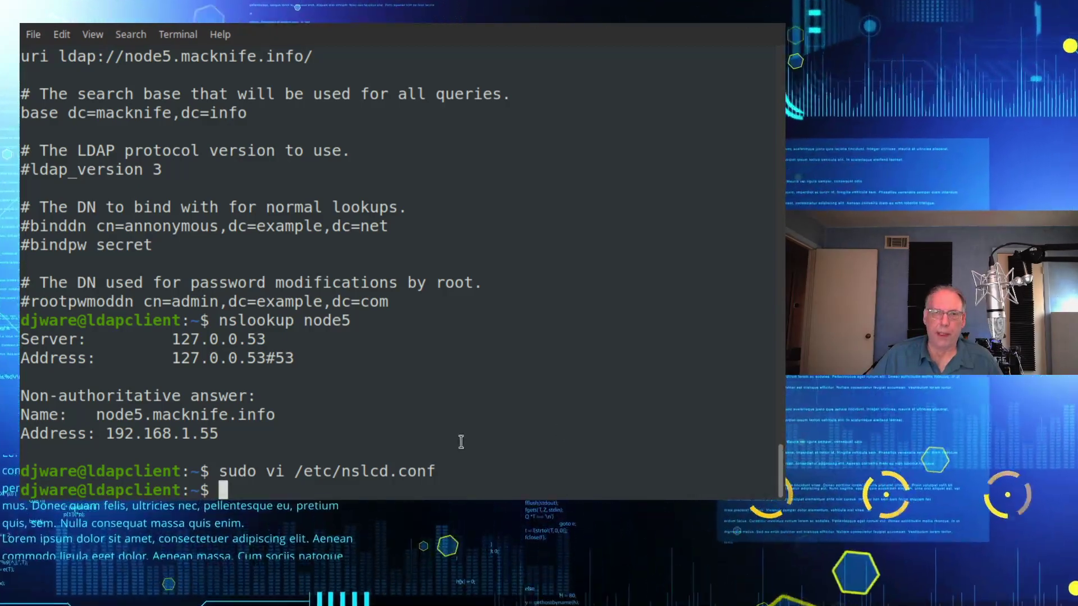
type("sudo pam-auth-update")
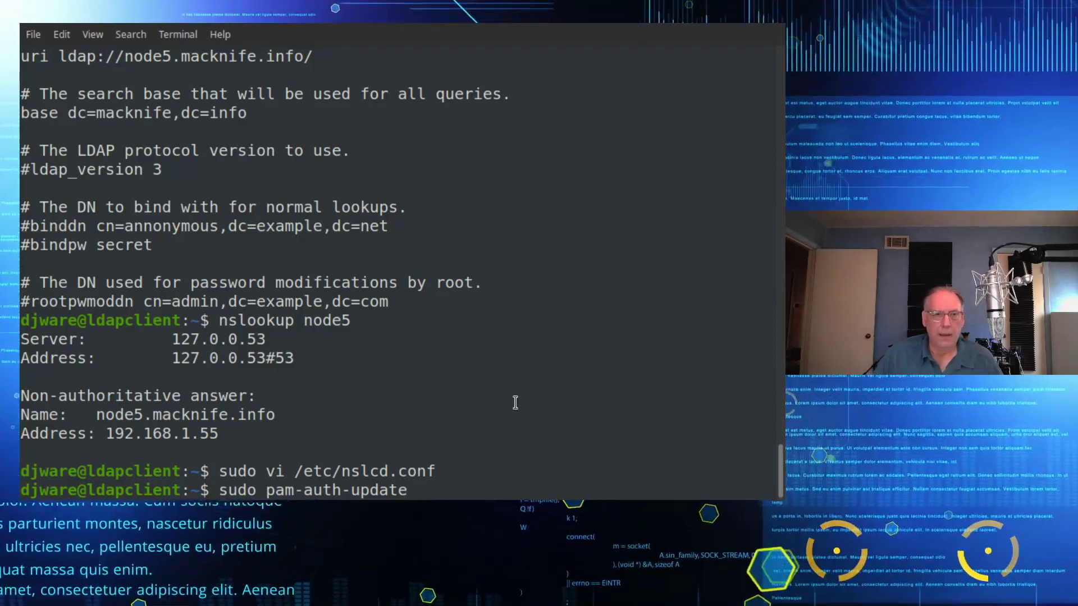
Run sudo pam-auth-update enabling LDAP Authentication and Create home directory on login.
key("Return")
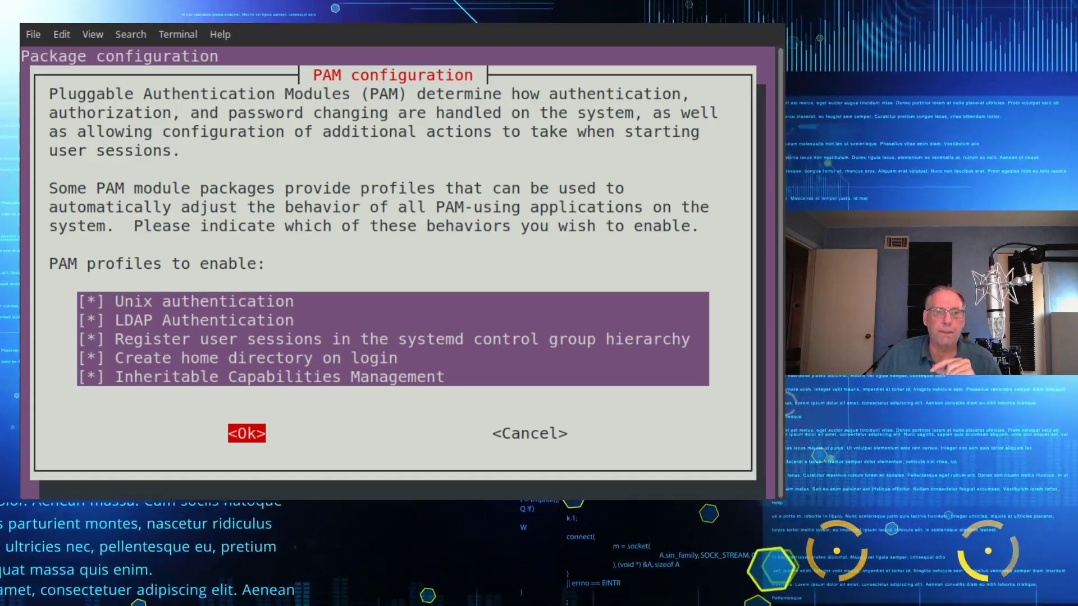
left_click(246, 433)
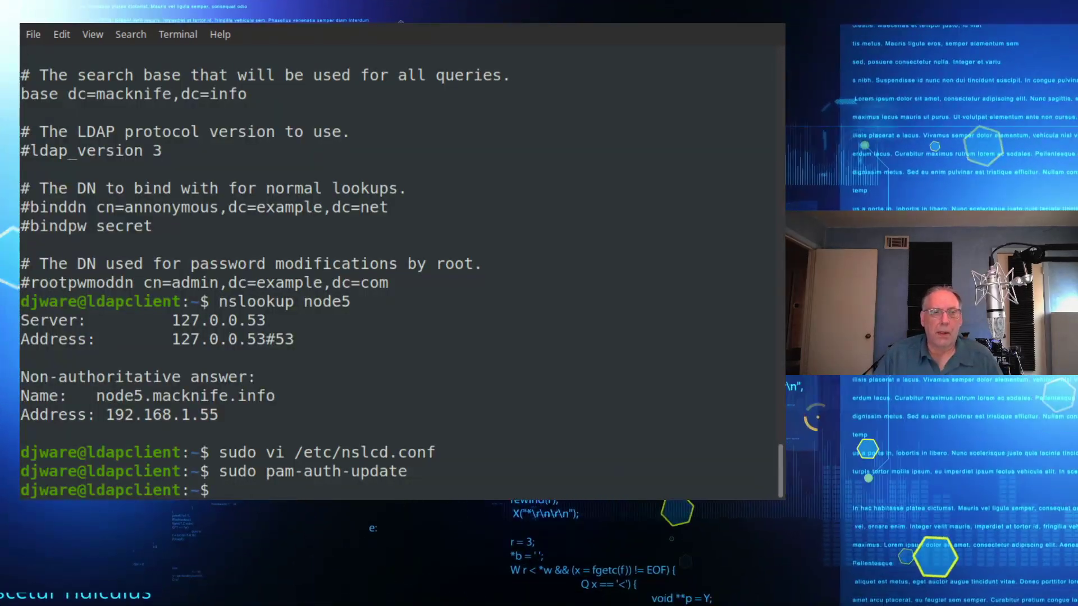
Restart the nslcd service with sudo service nslcd restart.
type("sudo servci")
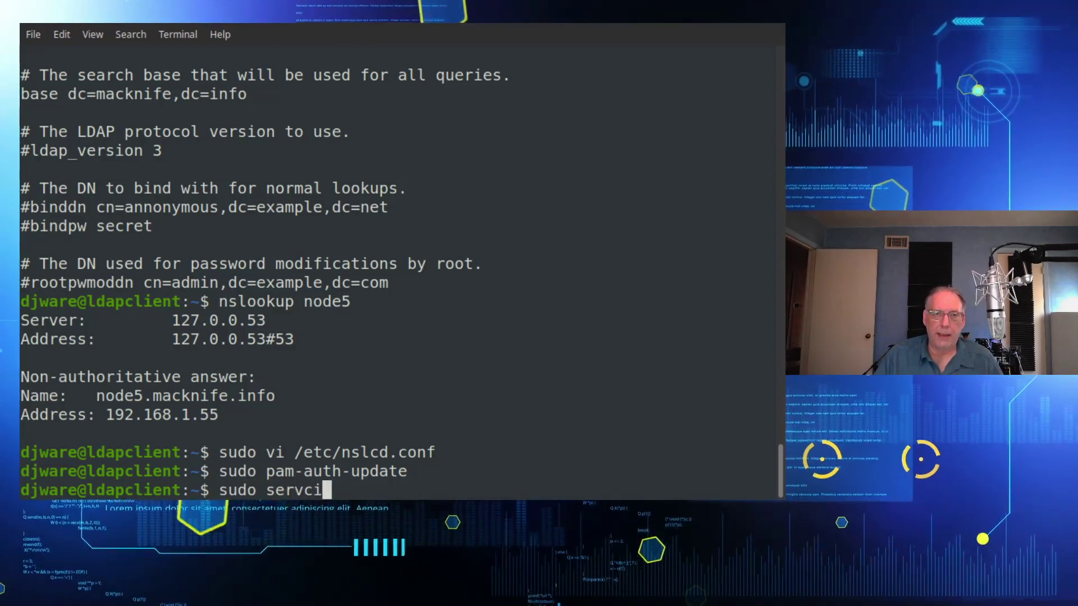
type("ce nslcd restart")
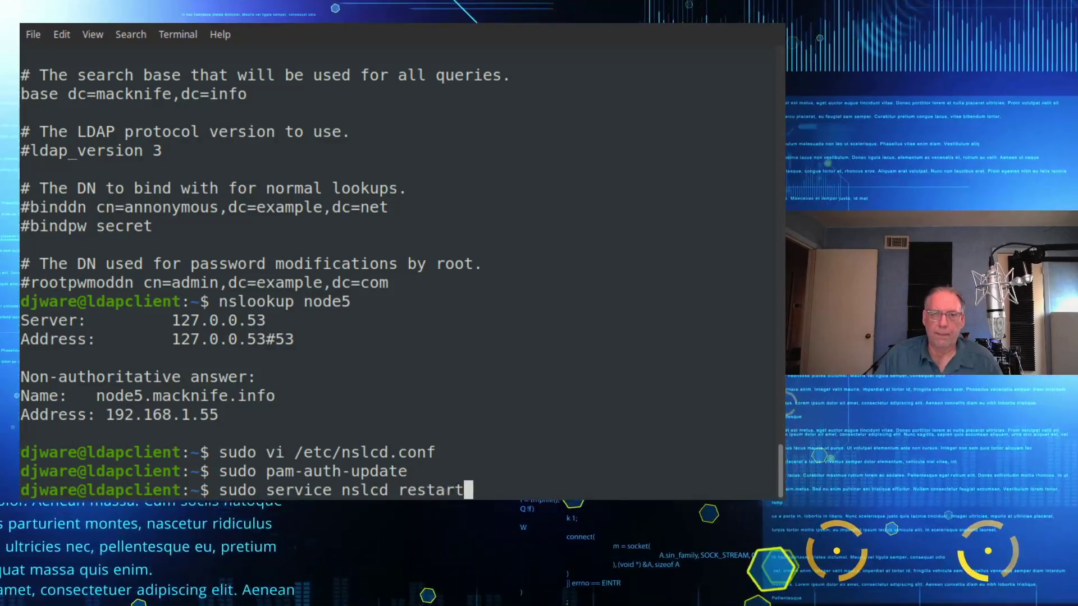
key("Return")
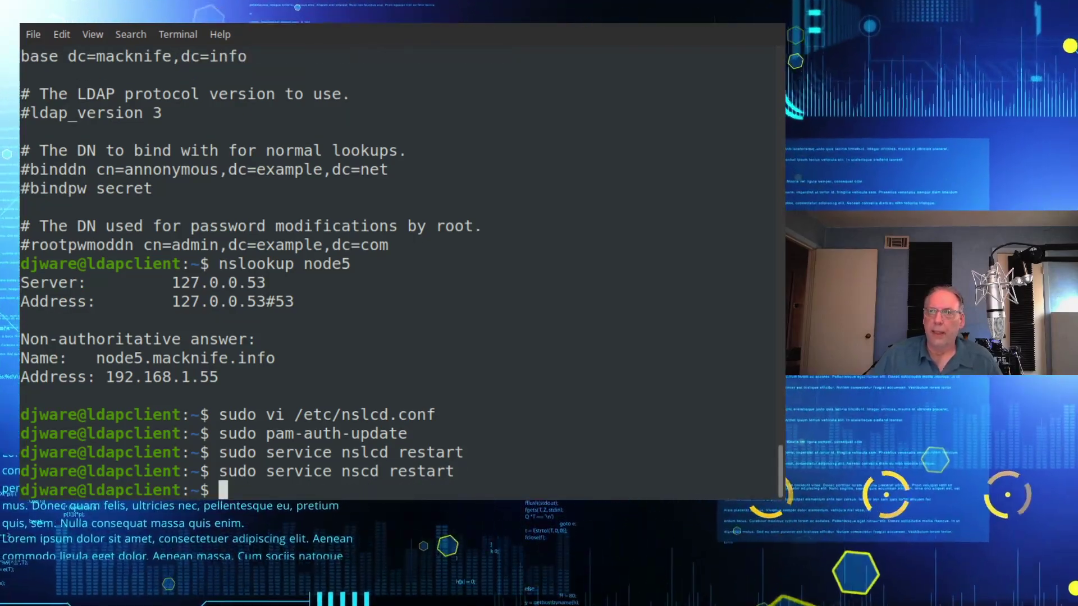
Switch to the LDAP user john with su - john.
type("su")
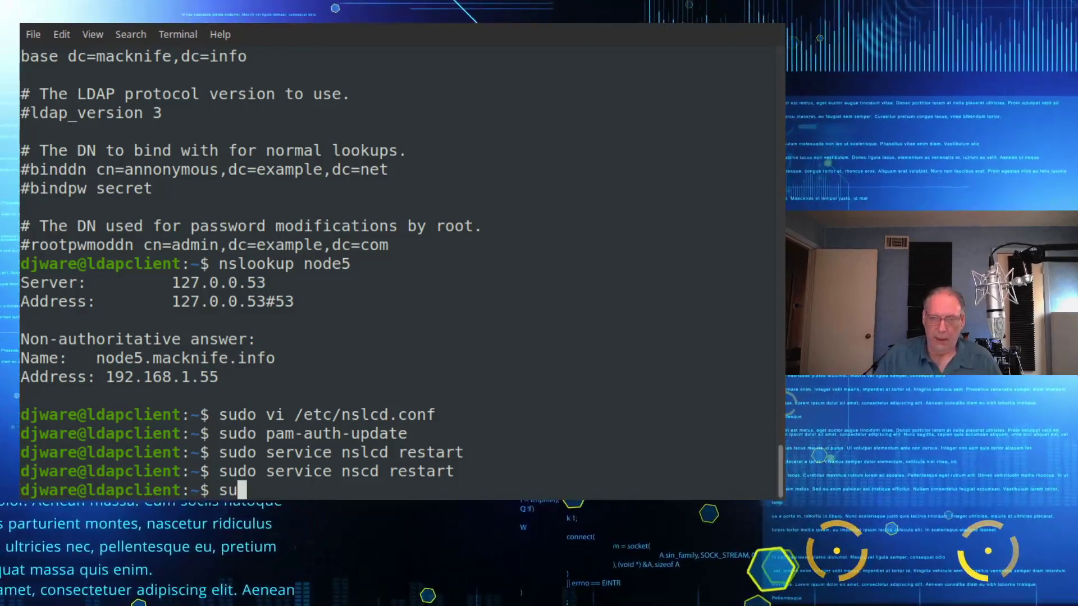
type("- joh")
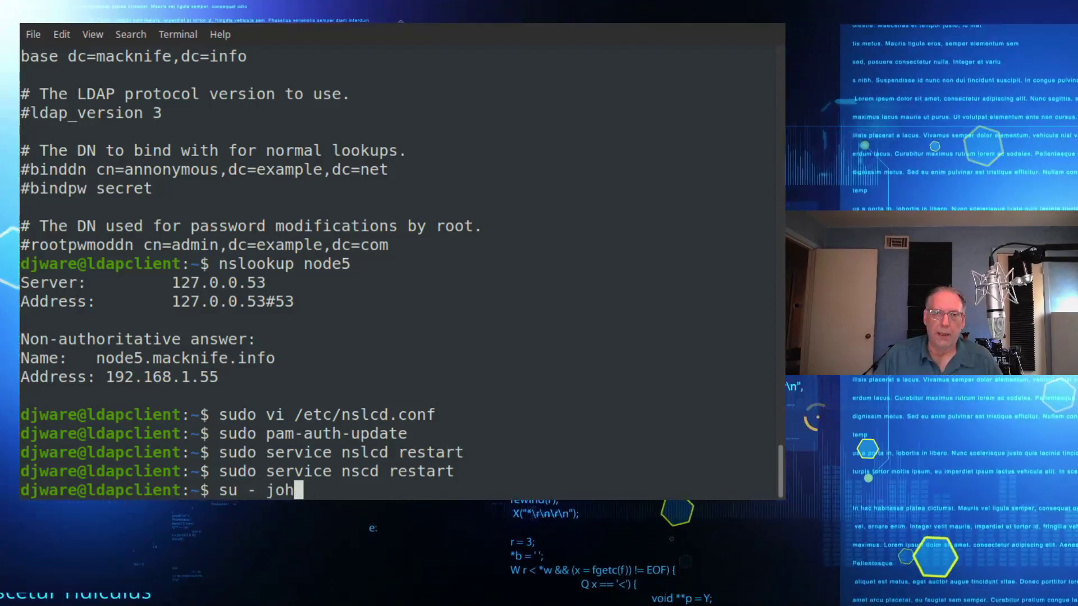
key("Return")
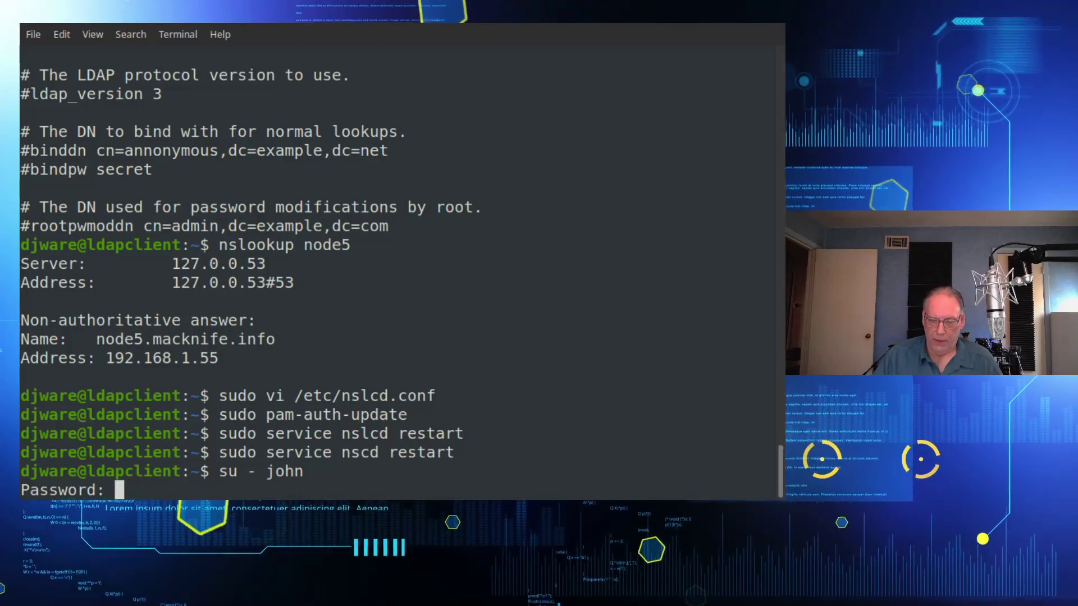
Log in as john with his LDAP password and list his new home directory contents.
key("Return")
type("l")
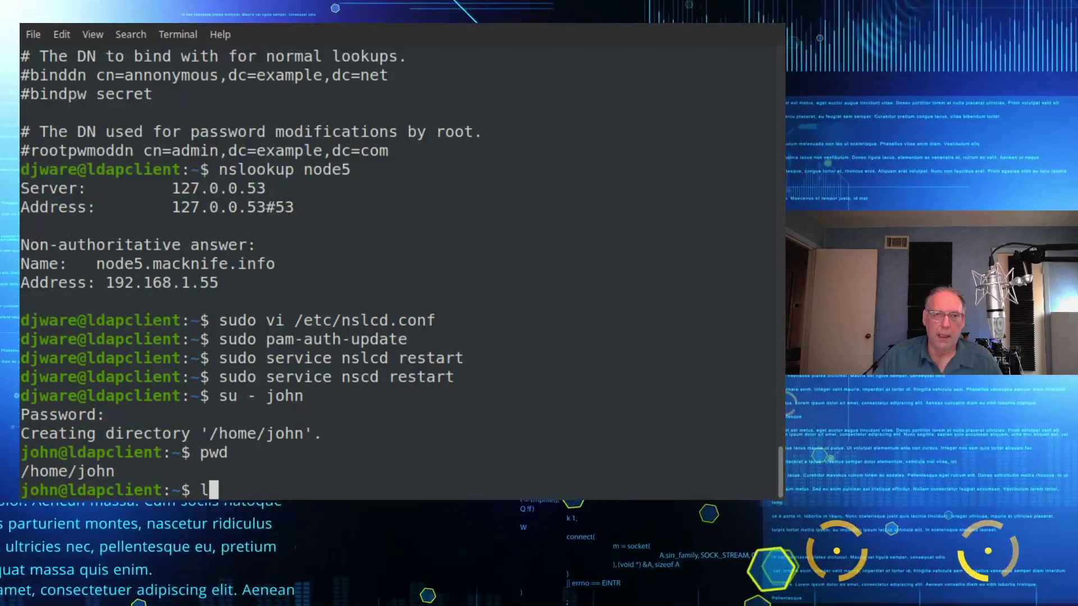
type("s -l")
type("ls -al")
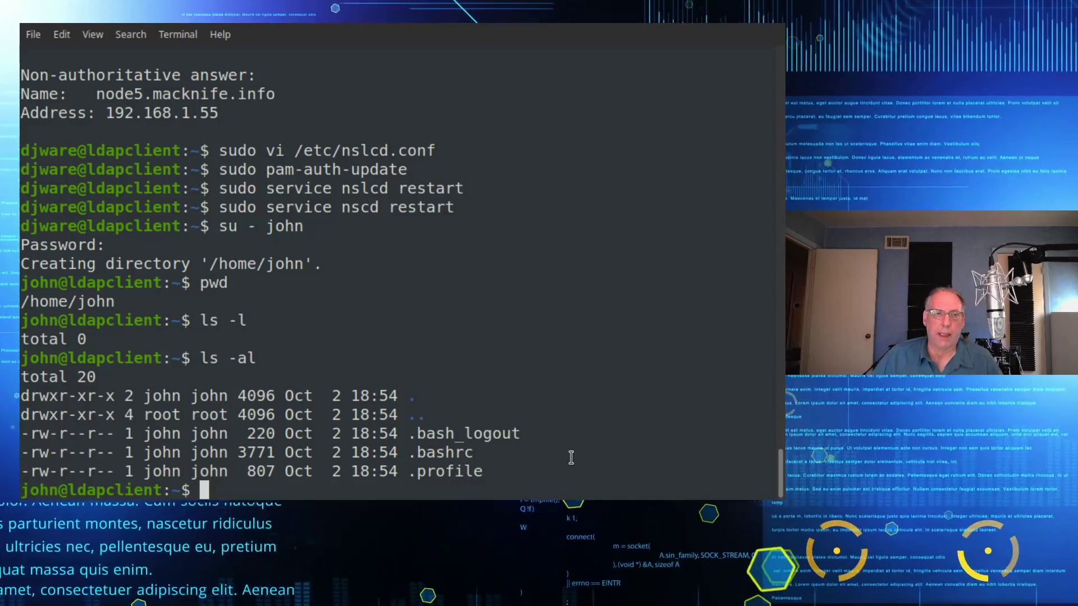
As john, attempt sudo vi /etc/pam.d/common-session, abandon the password prompt and log out.
type("sudo vi")
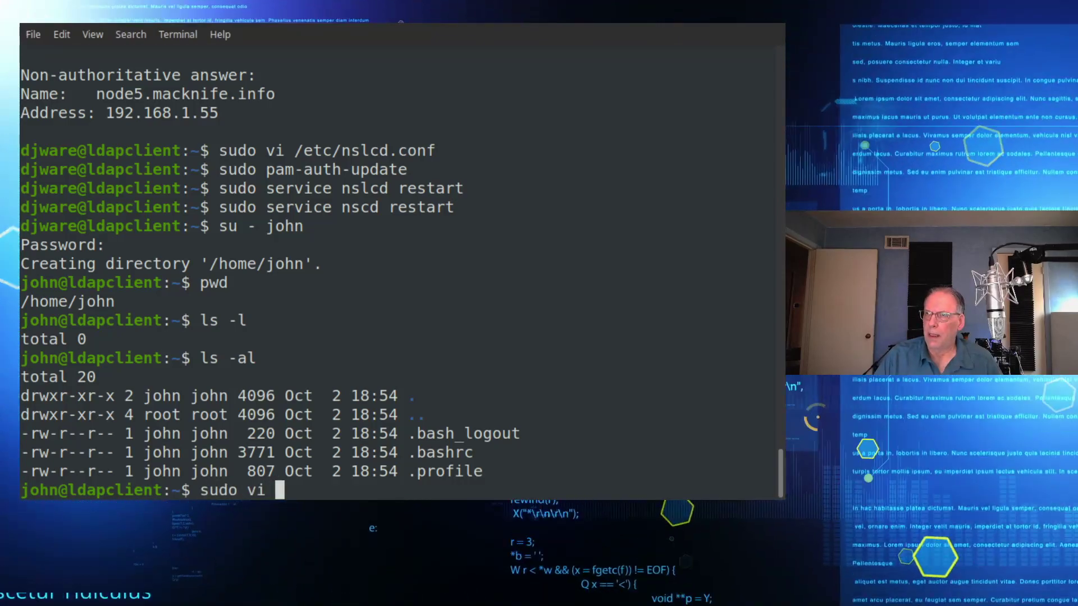
type("/etc/pq")
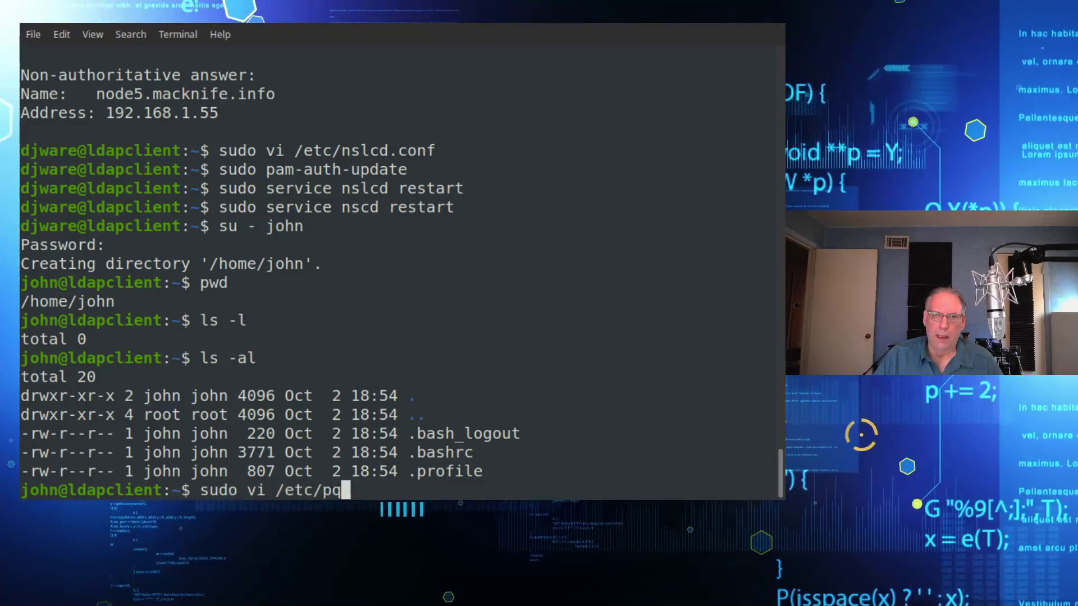
type("amd")
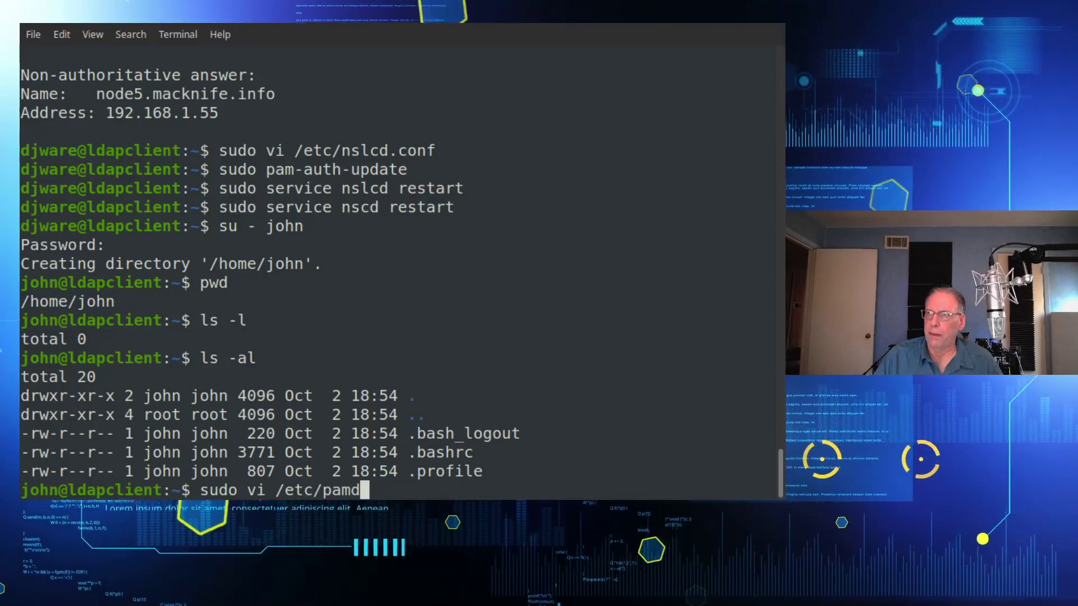
type(".d/")
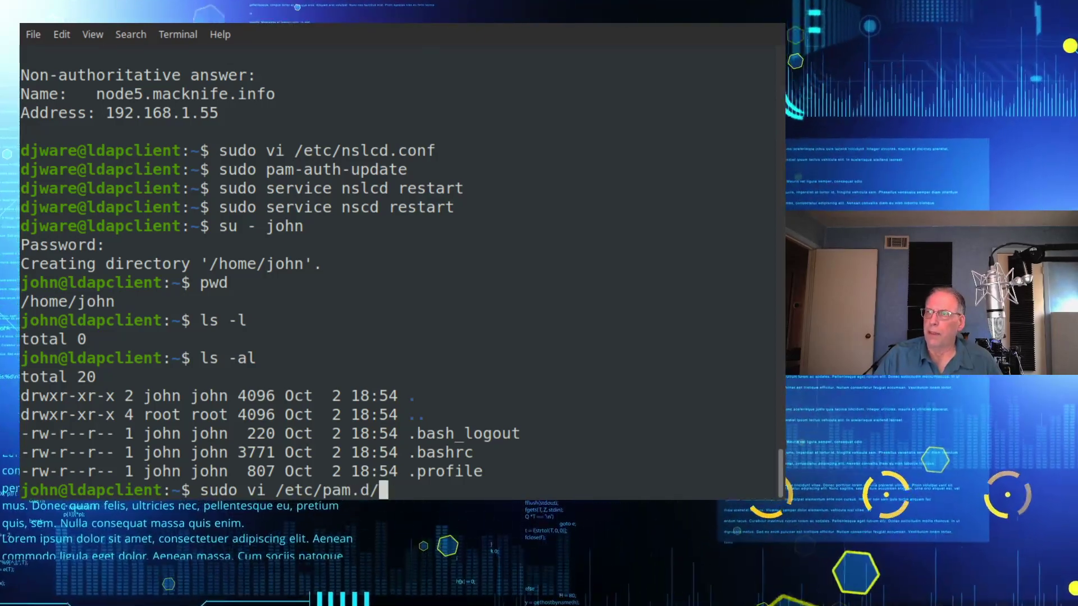
type("common-")
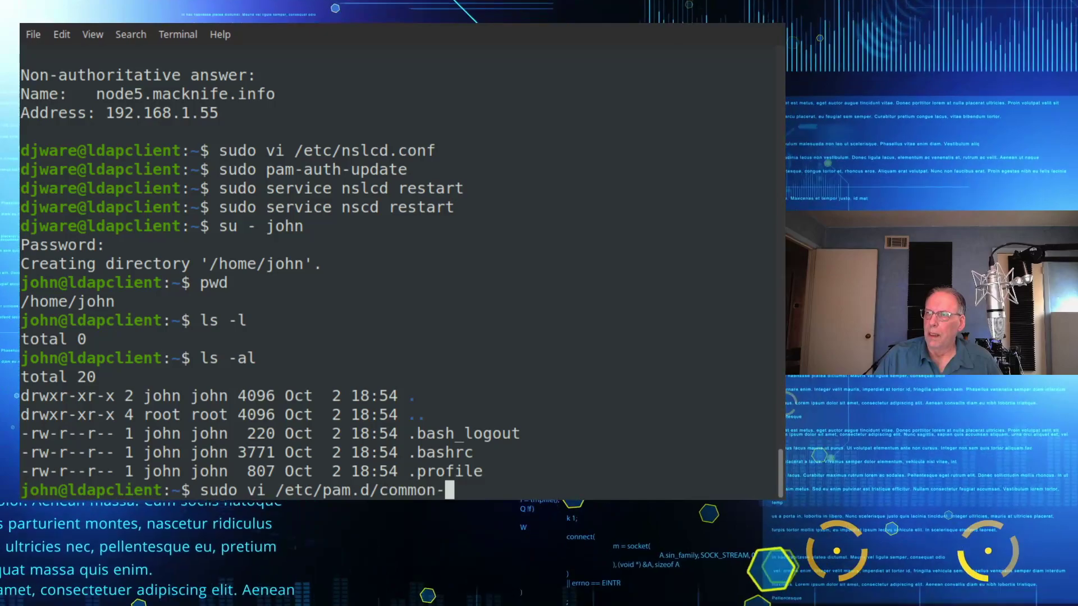
type("session")
type("exit")
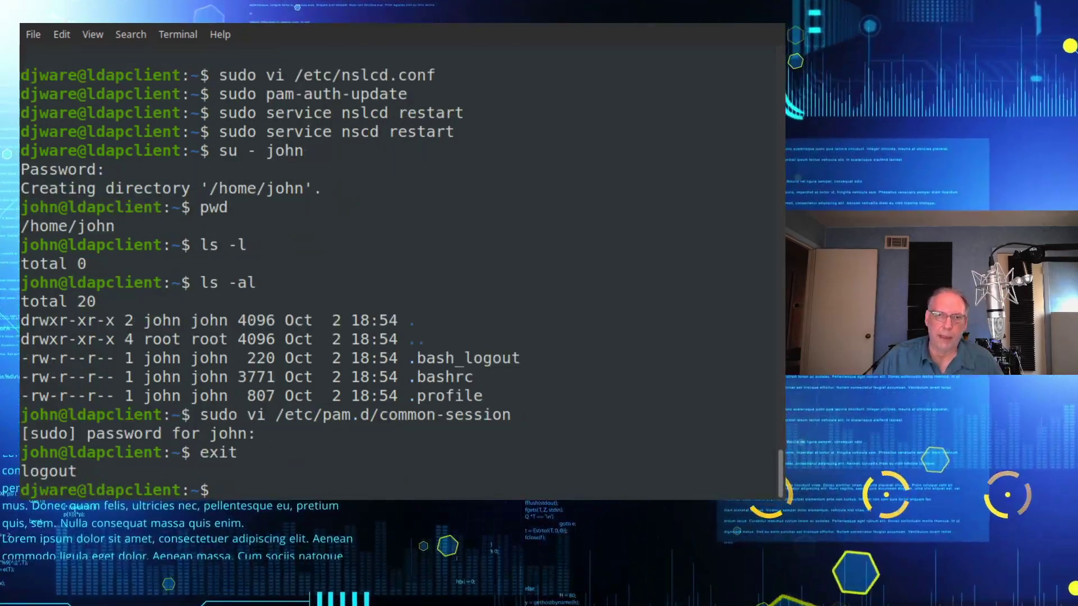
double_click(220, 414)
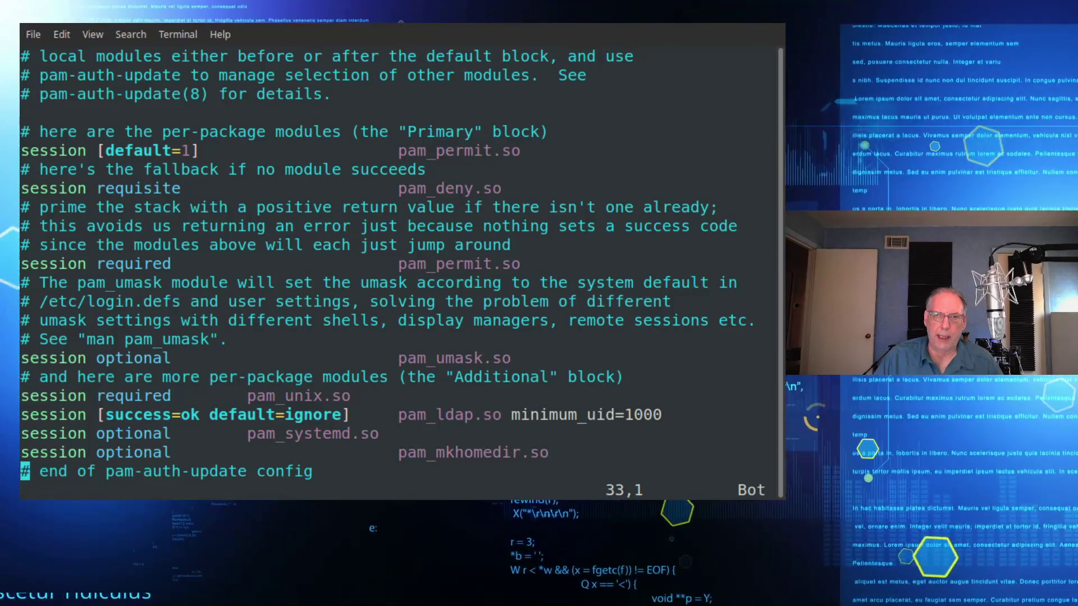
key("Up")
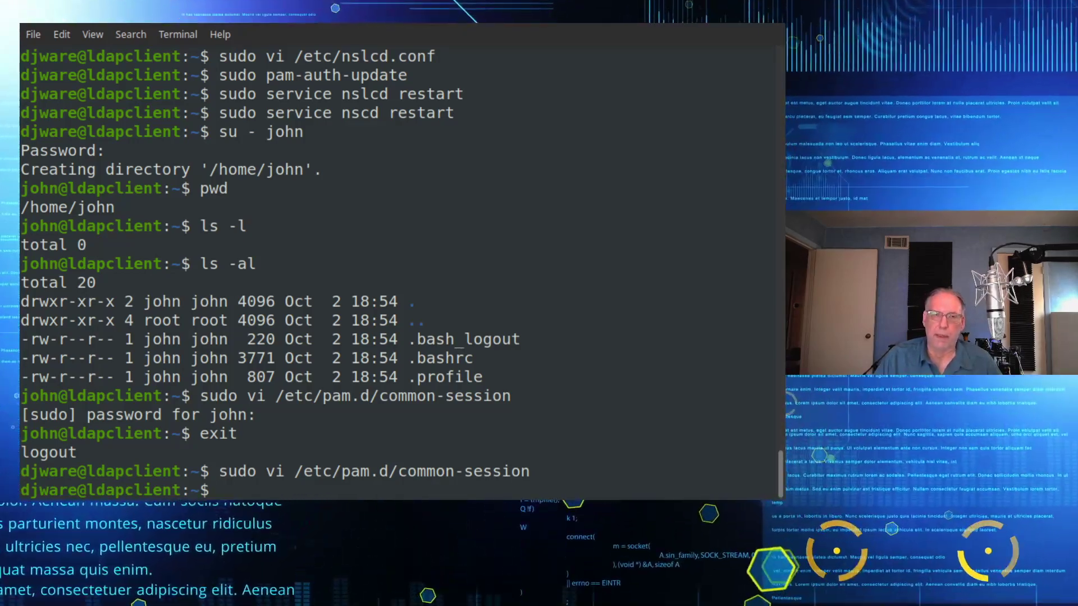
Page through all system groups in /etc/group with more.
type("sudo usewr")
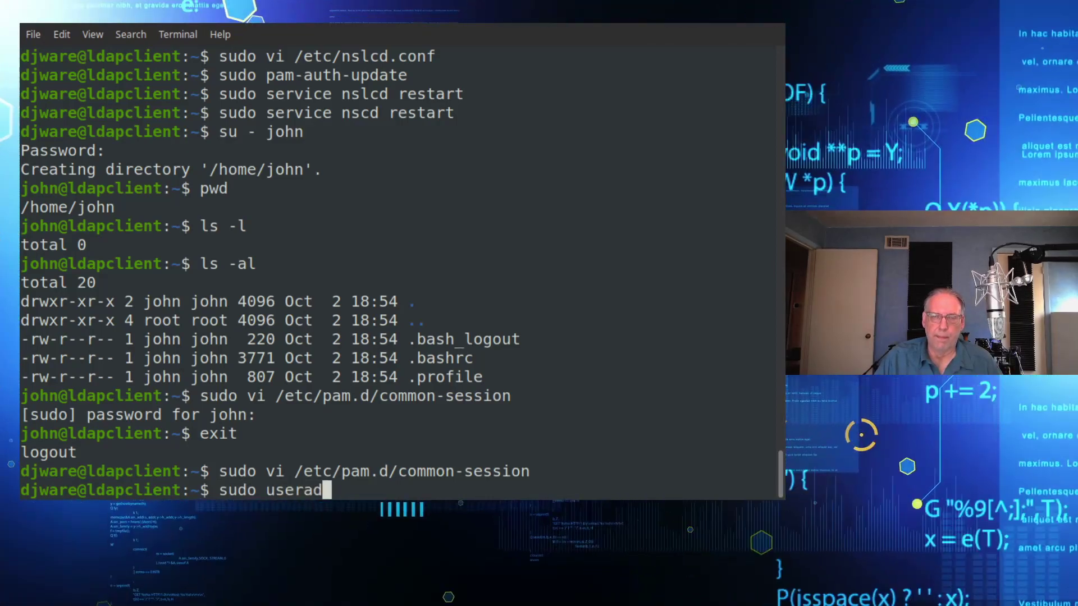
type("more")
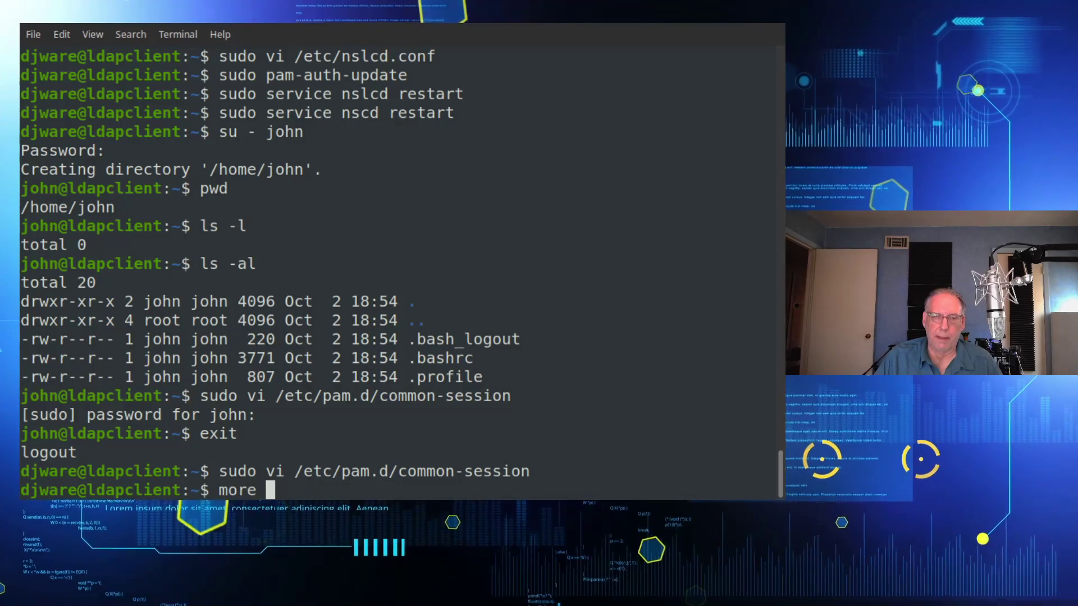
type("/etc/")
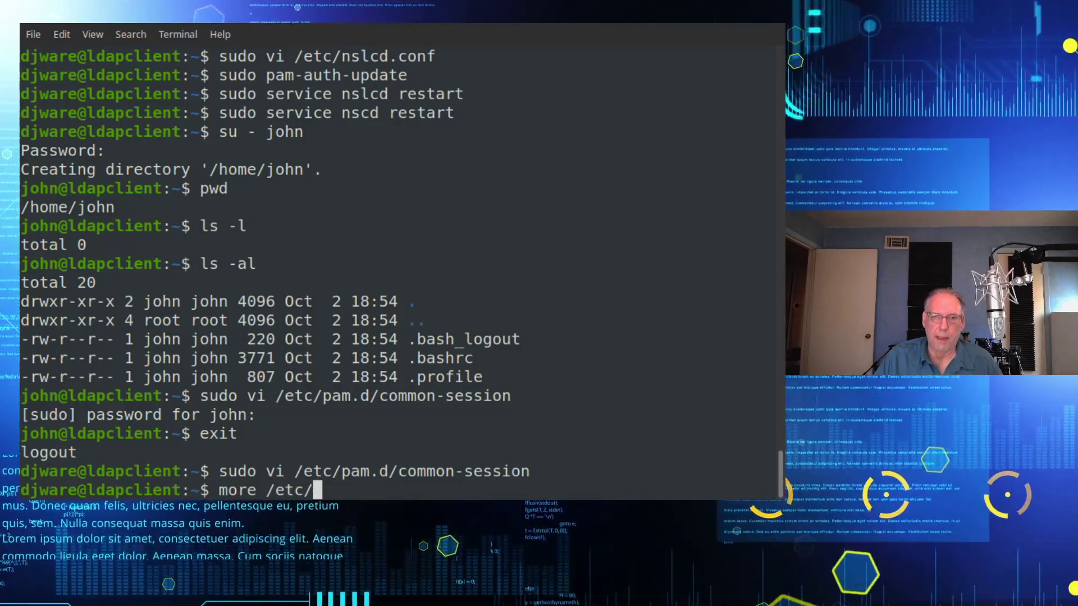
type("grtou")
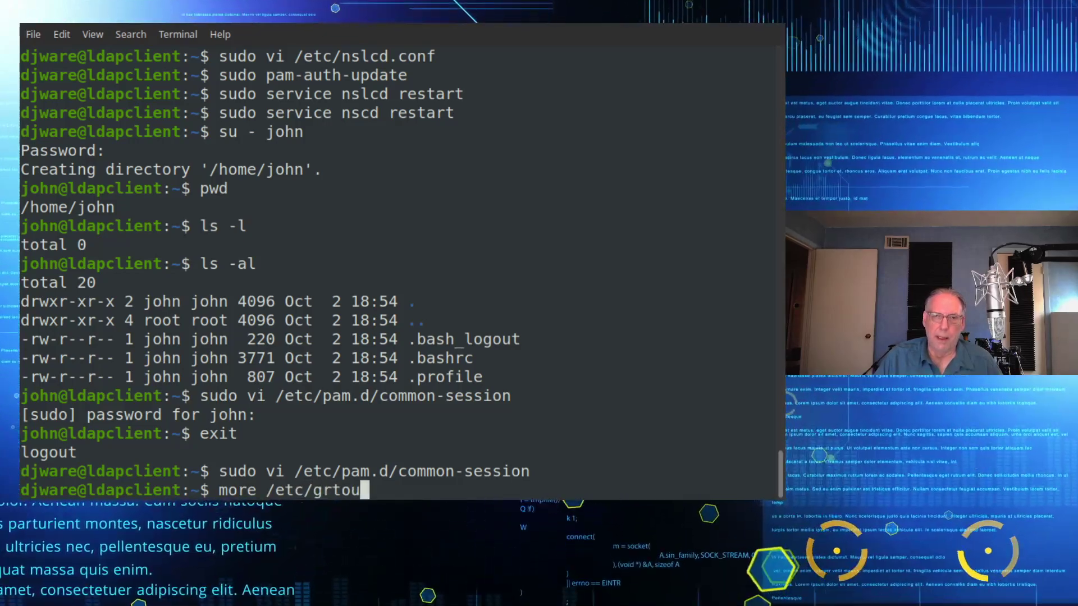
key("Return")
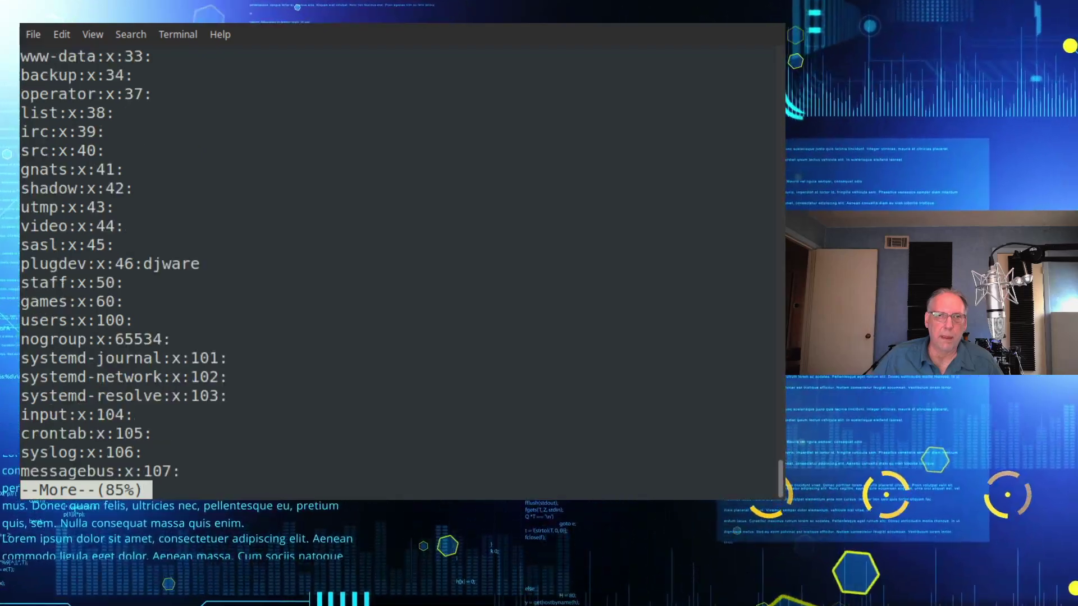
key("space")
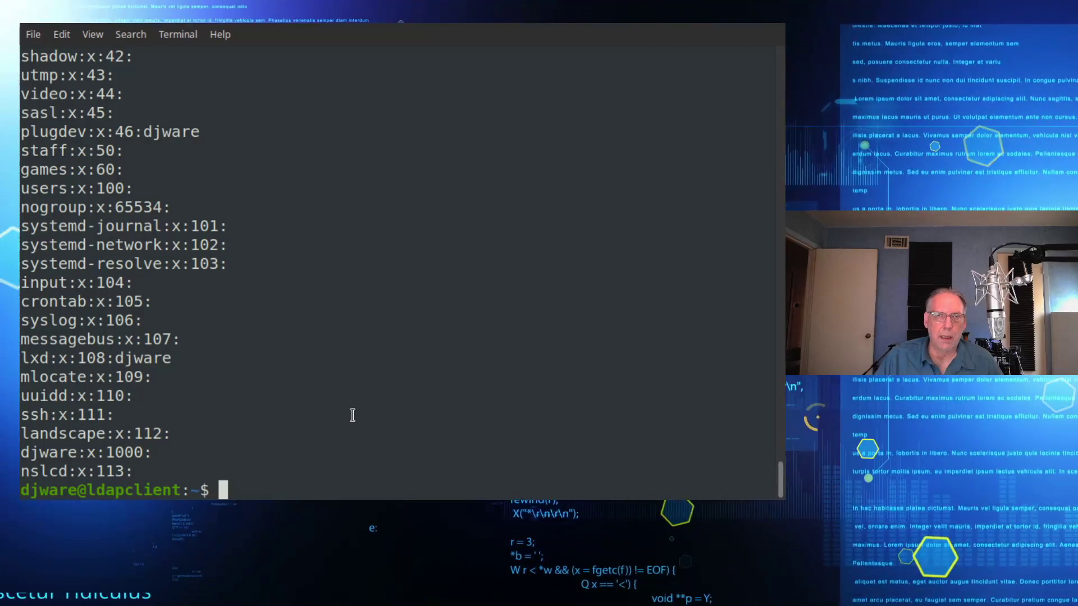
Show djware's group memberships, including sudo, with id.
type("su")
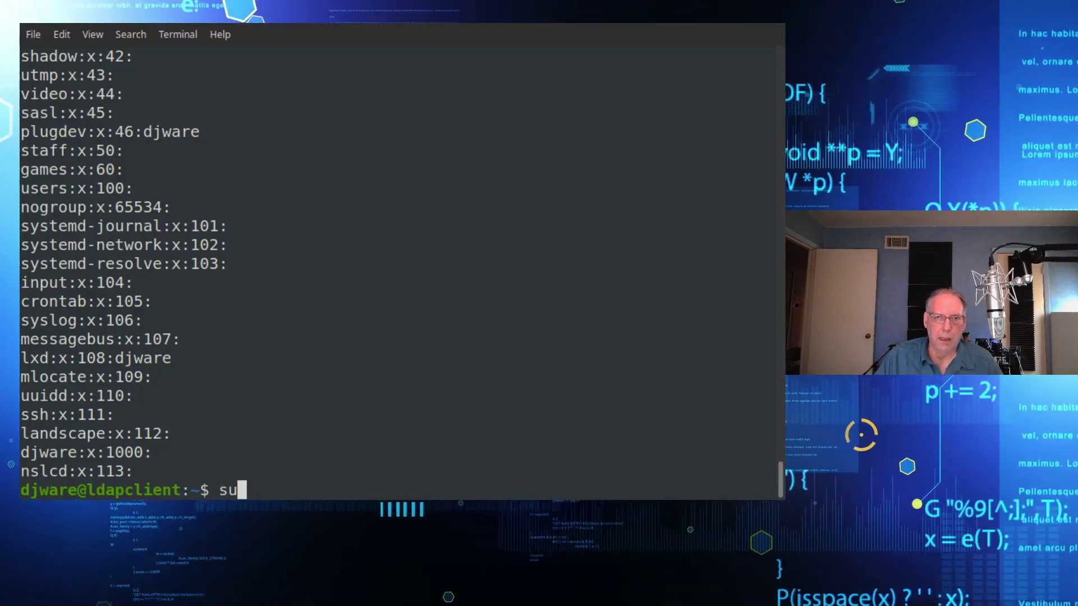
type("do vi /et")
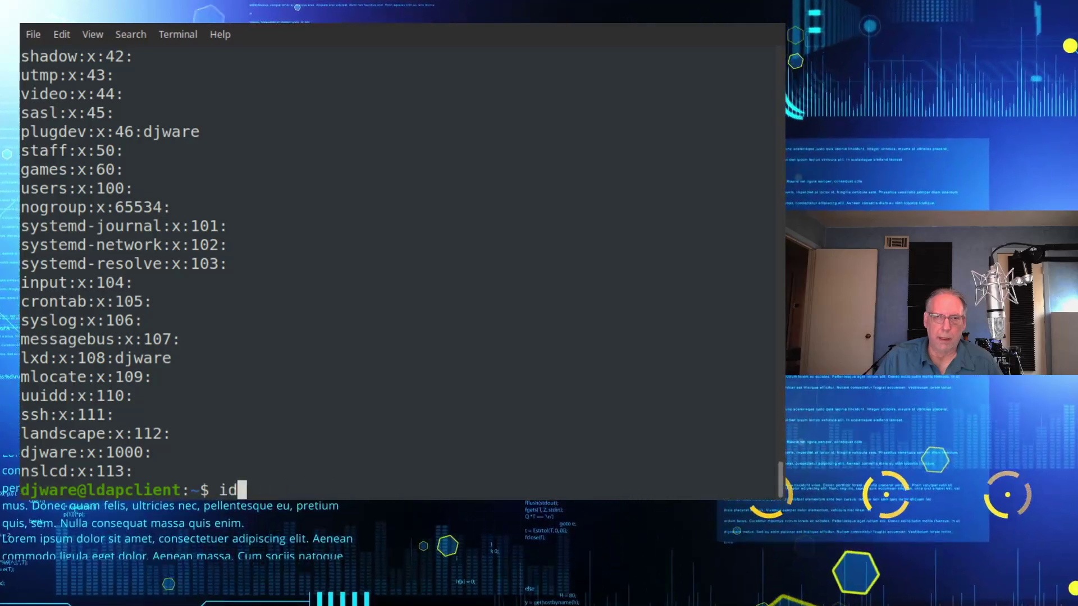
key("Return")
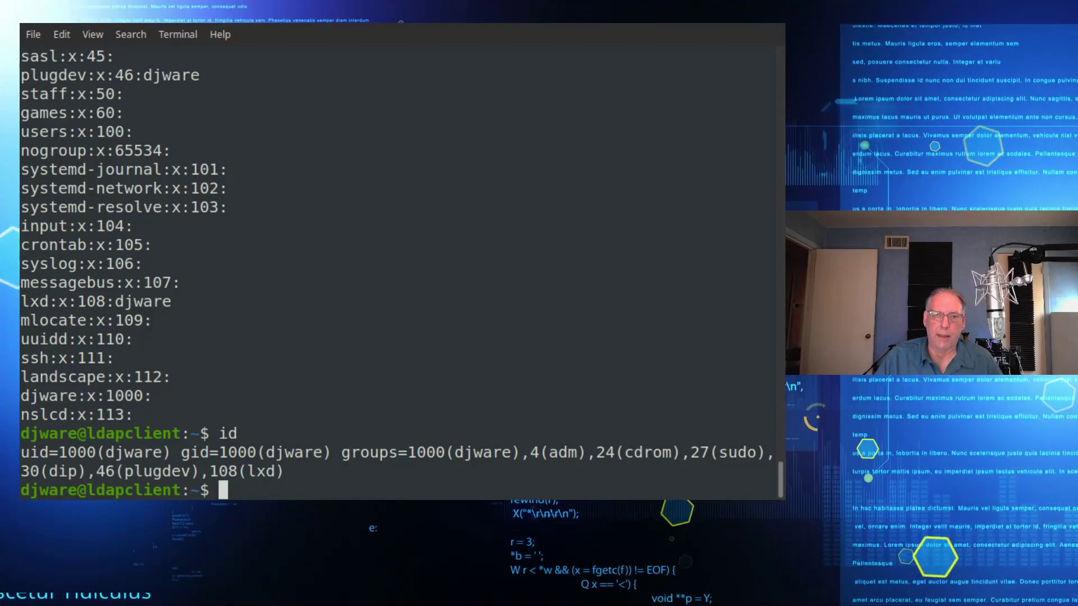
Add john to the sudo group with sudo usermod -aG sudo john.
type("sudo use")
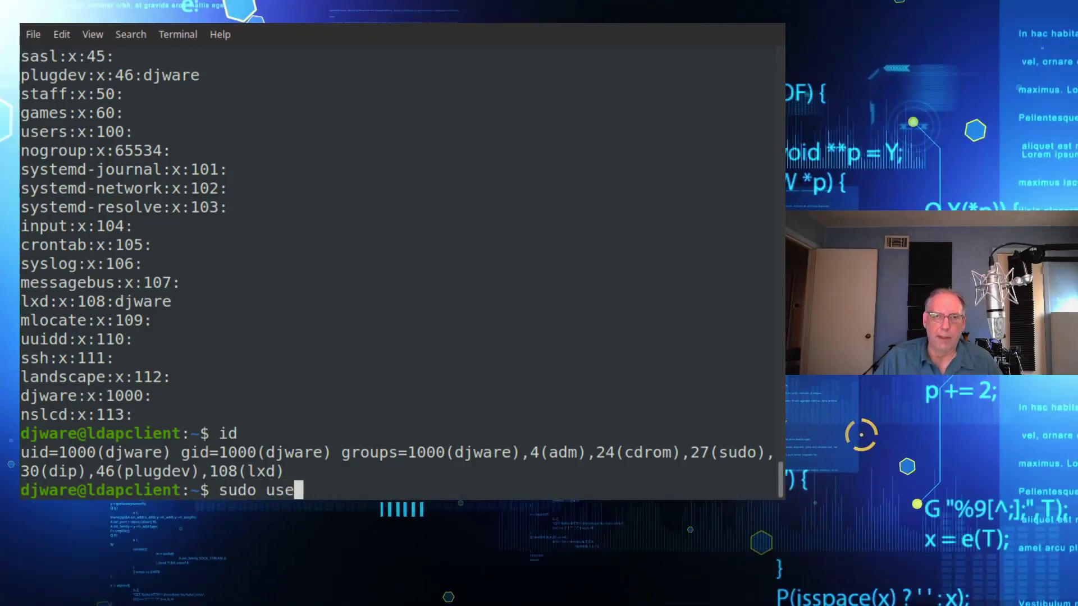
type("rmod -a")
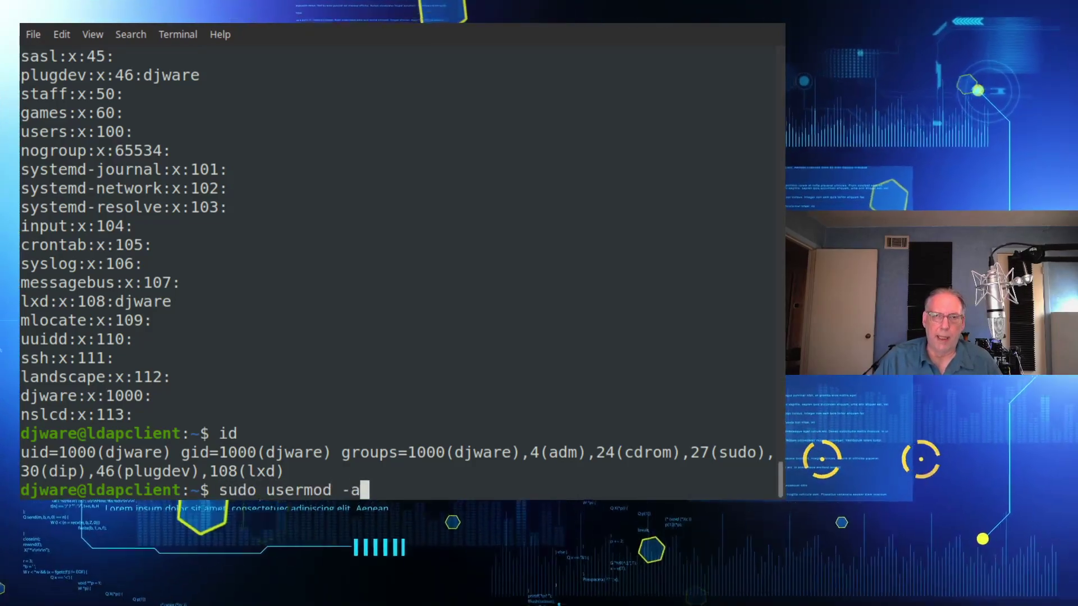
type("G sudo john")
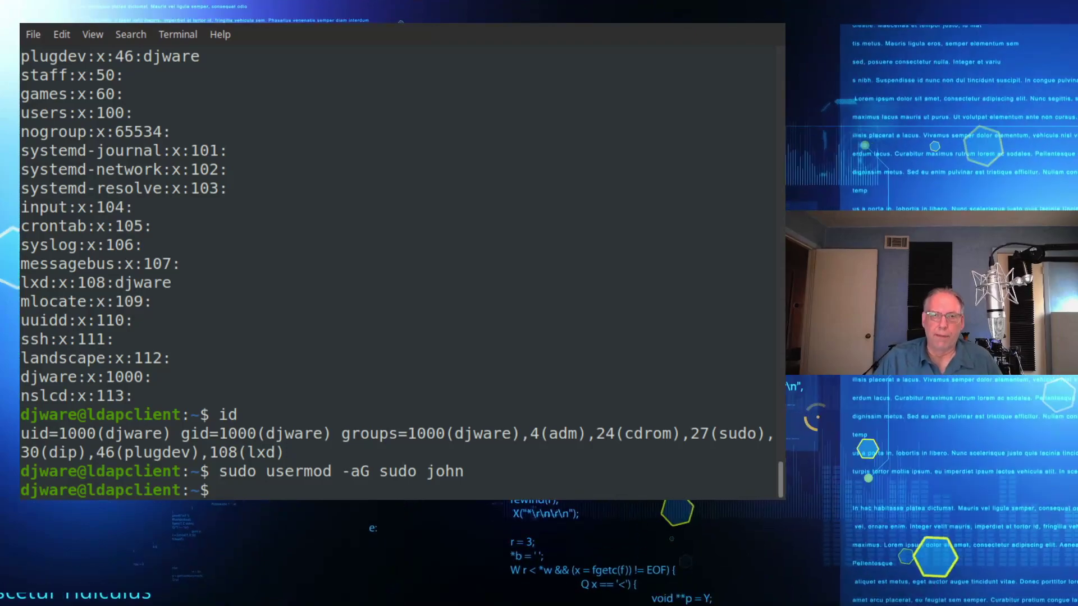
Switch to john, obtain a root shell with sudo su -, then exit it.
type("su - j")
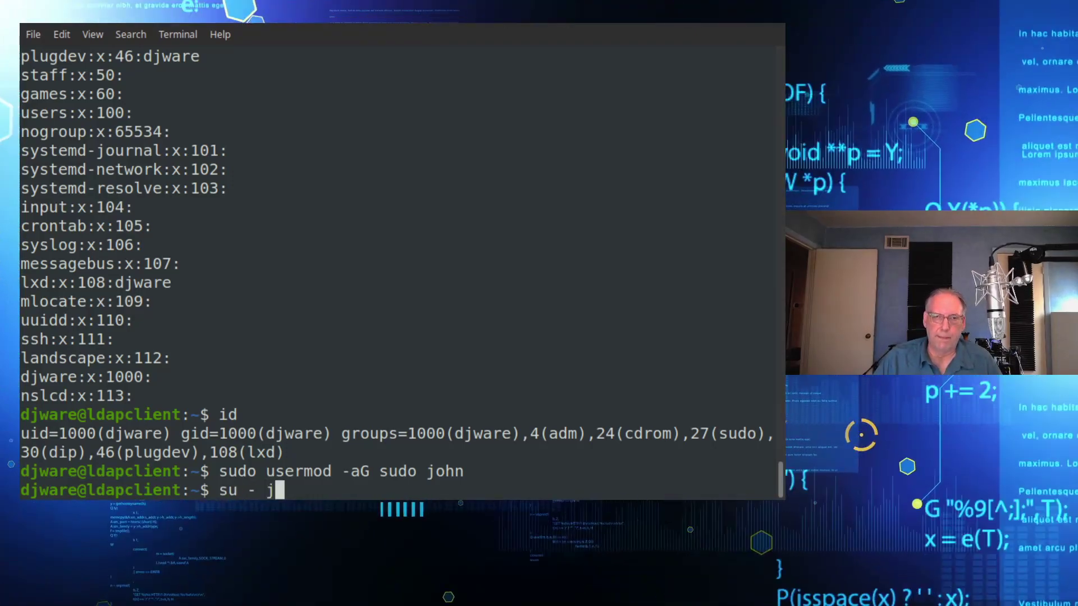
key("Return")
type("su")
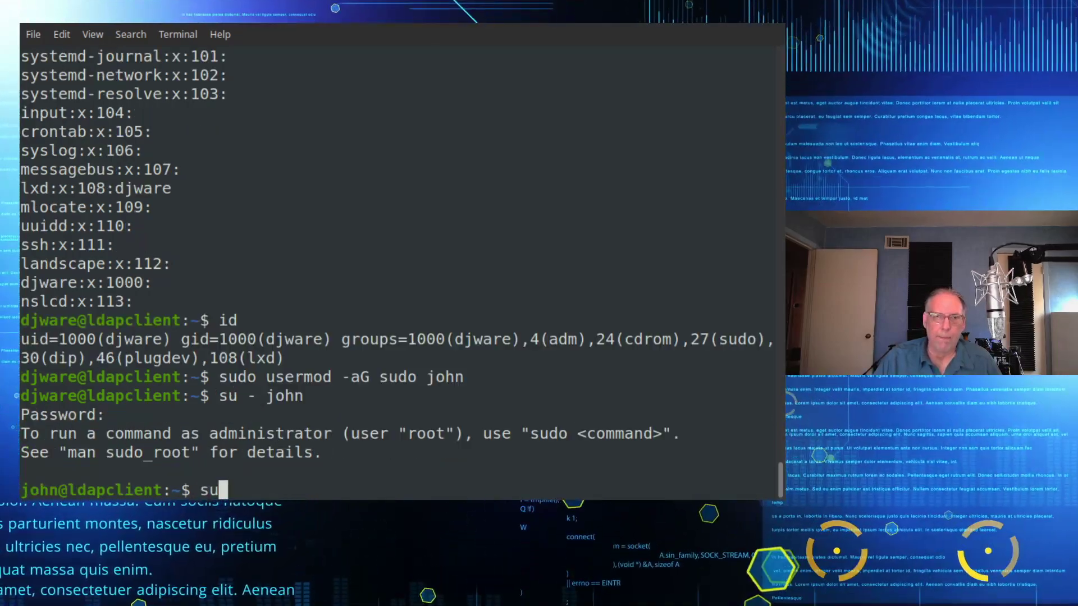
type("do su -")
type("exit")
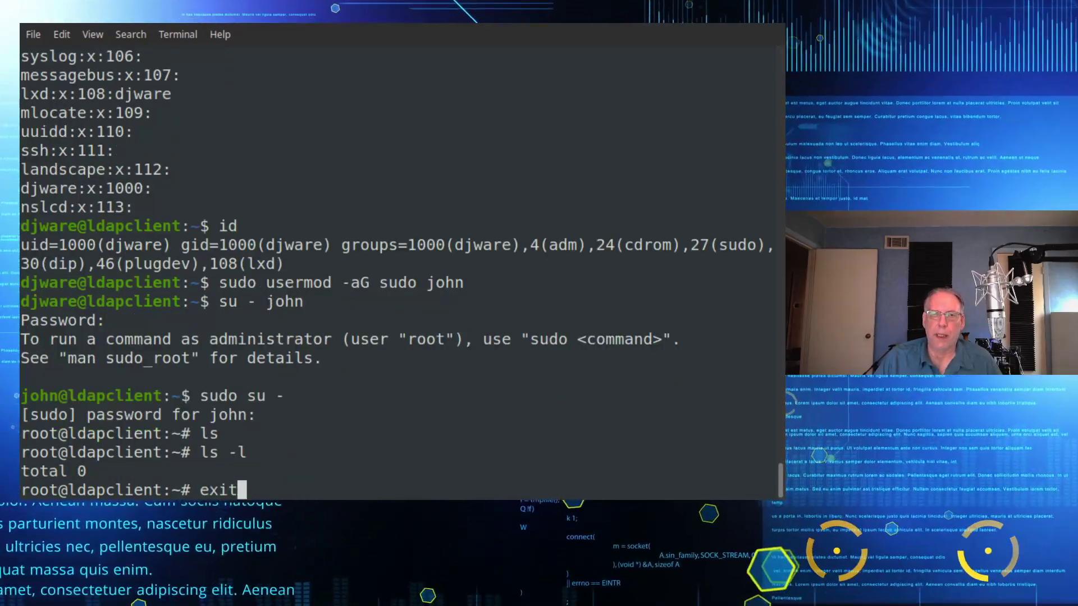
key("Return")
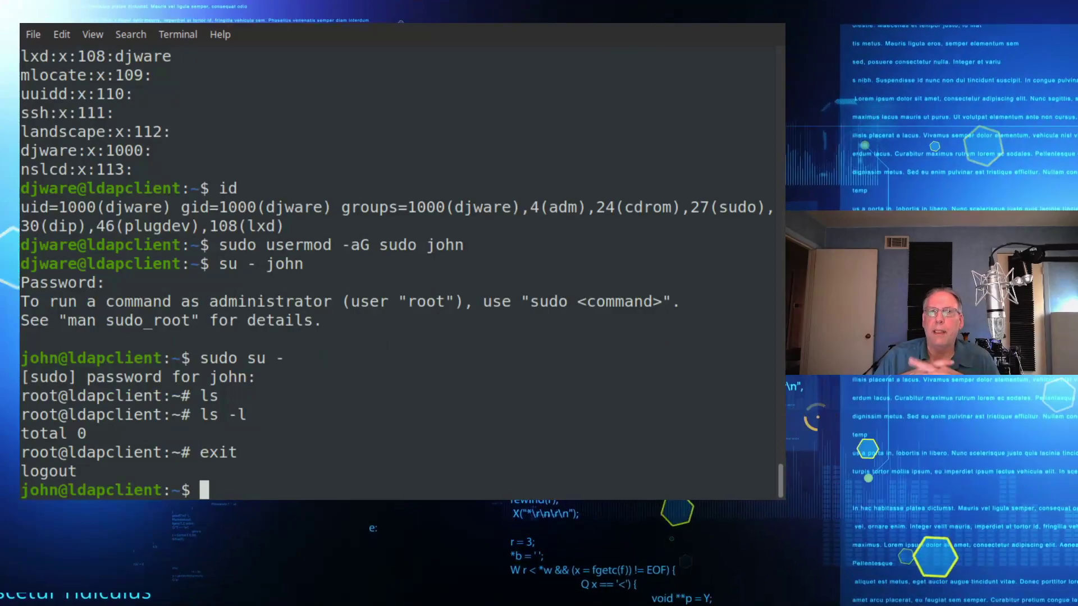